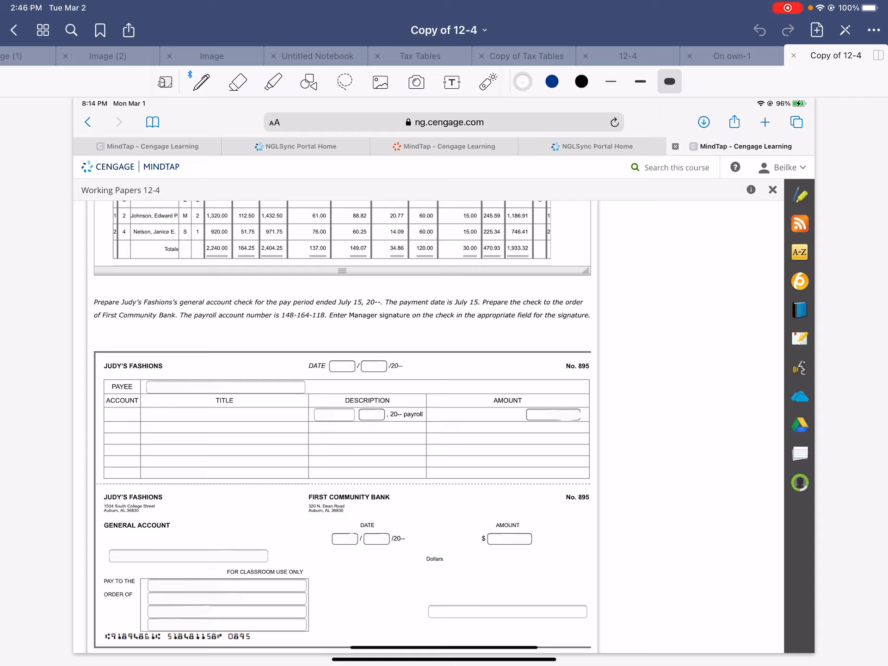
Highlight both check-writing instruction lines and the 1,933.32 net pay total in yellow.
left_click(272, 81)
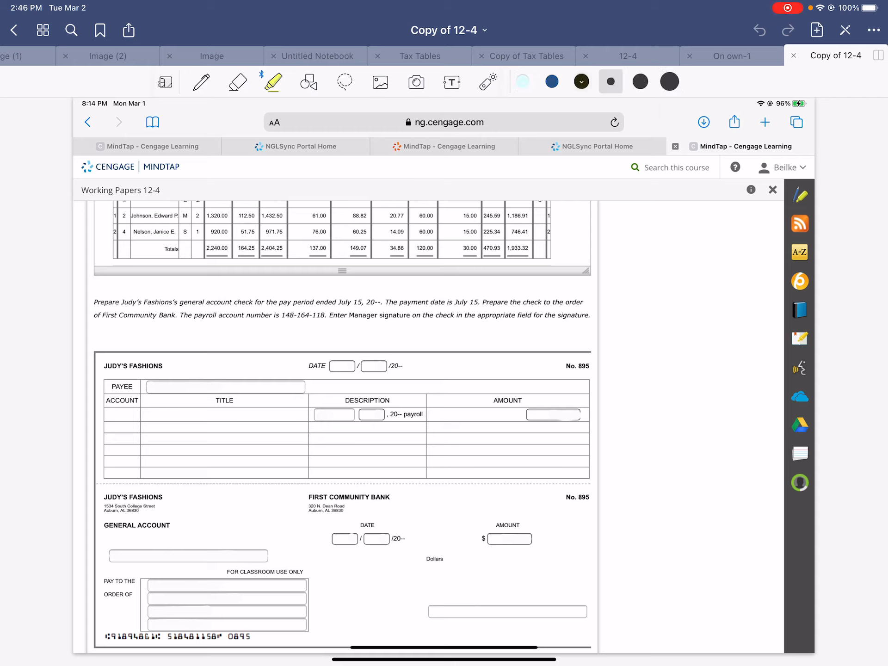
left_click_drag(96, 302, 450, 302)
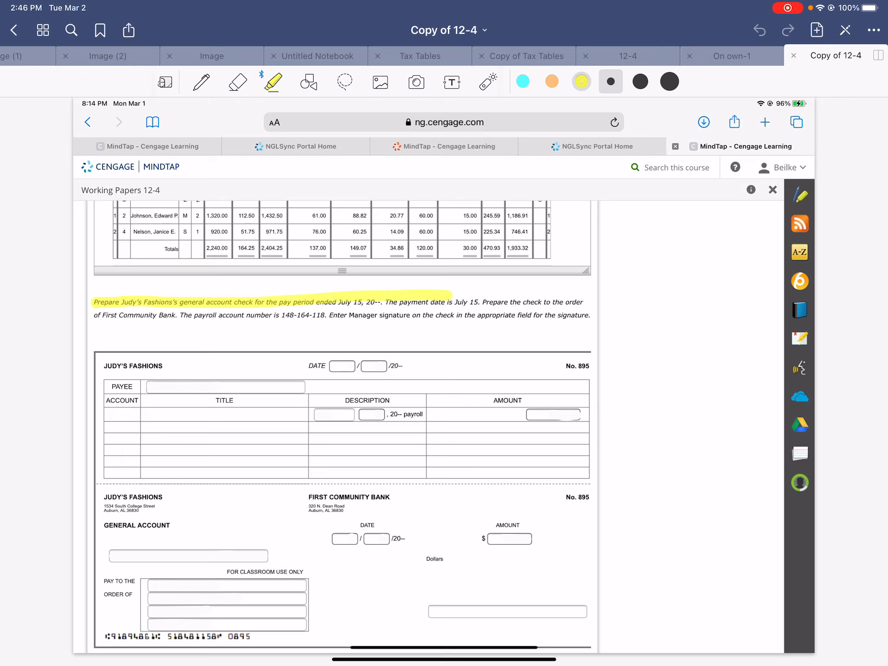
left_click_drag(447, 301, 588, 301)
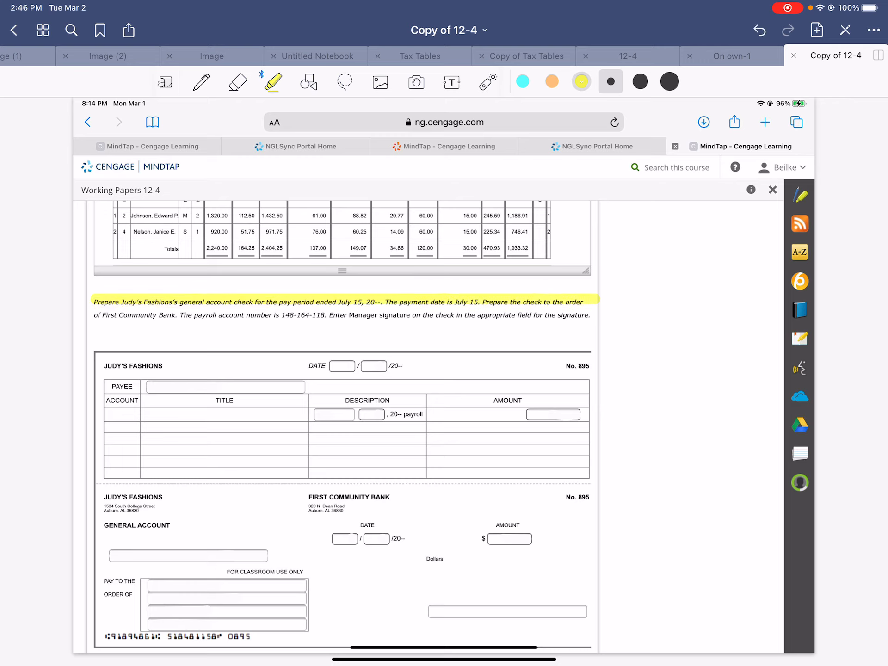
left_click_drag(94, 315, 246, 315)
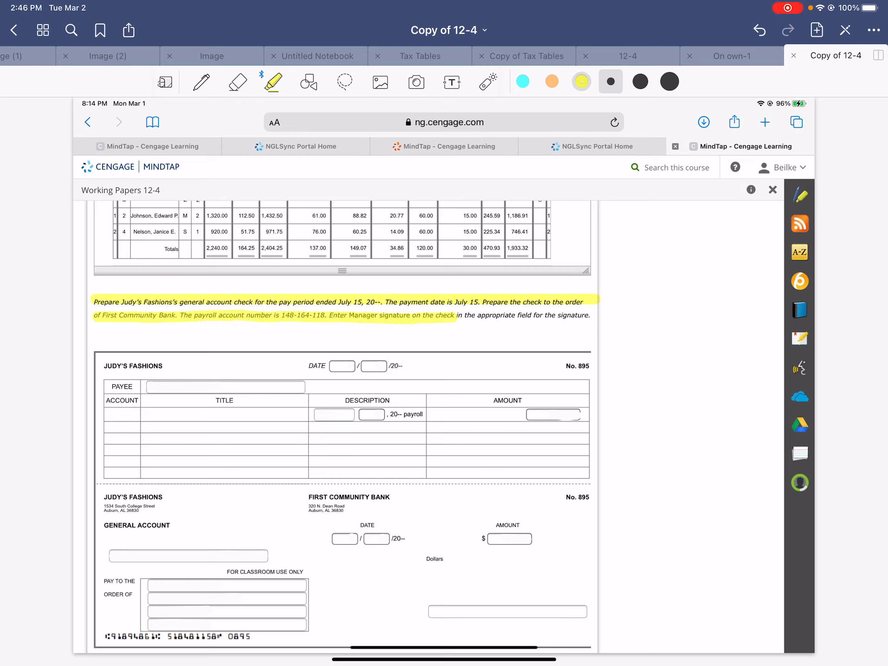
left_click_drag(456, 316, 588, 316)
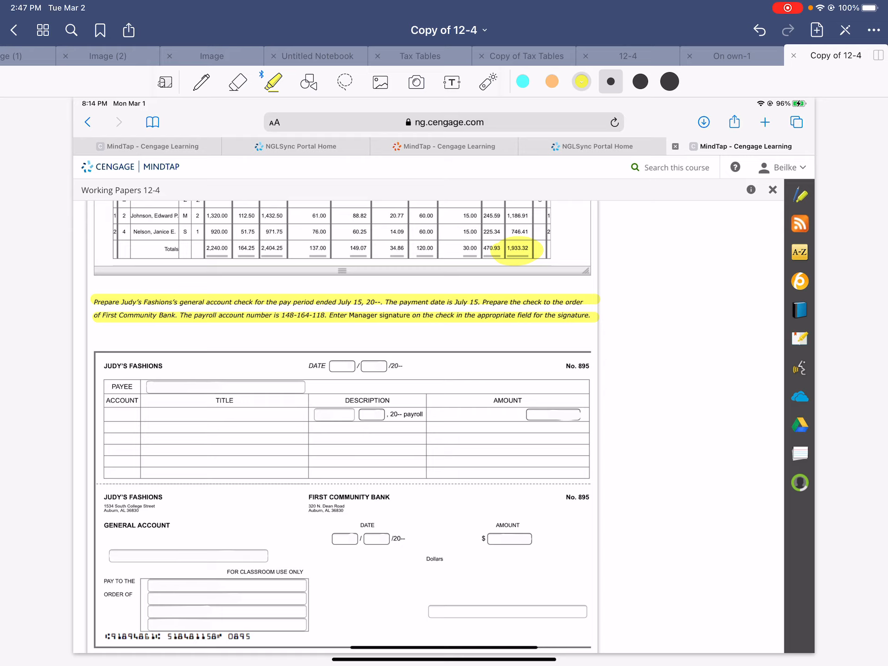
Pick a thin red pen and enter the stub date 7/15.
left_click(202, 81)
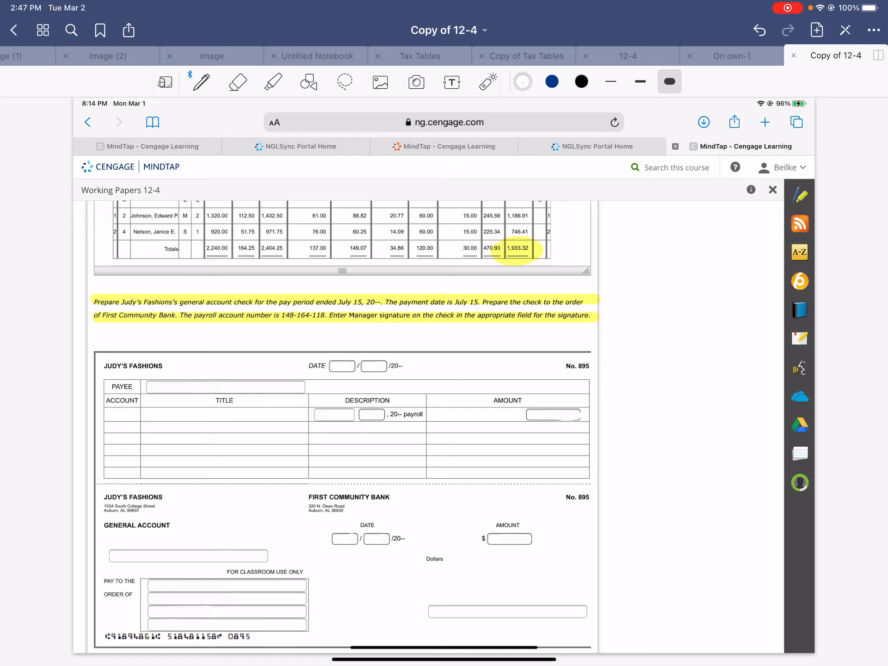
left_click(522, 82)
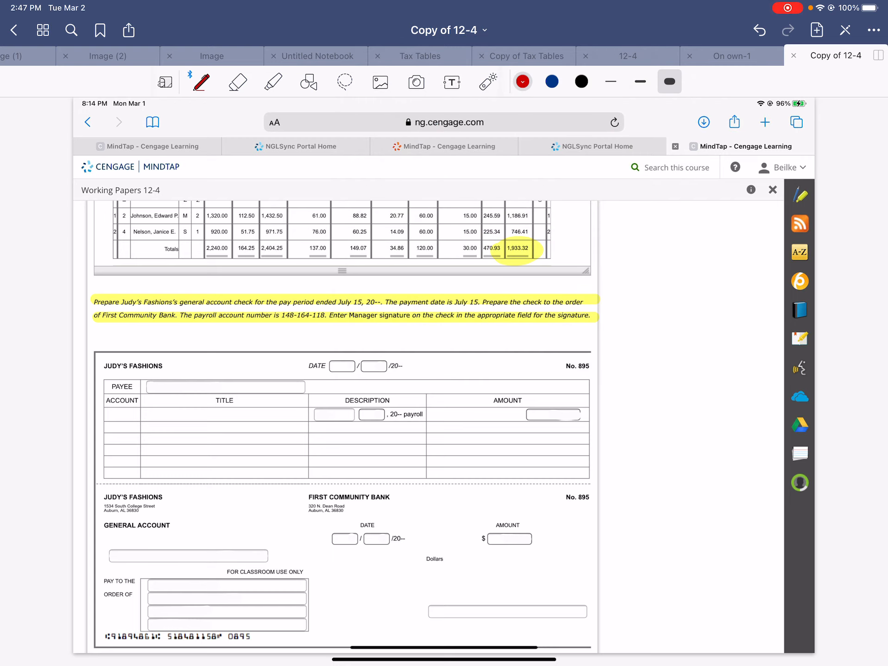
left_click(610, 82)
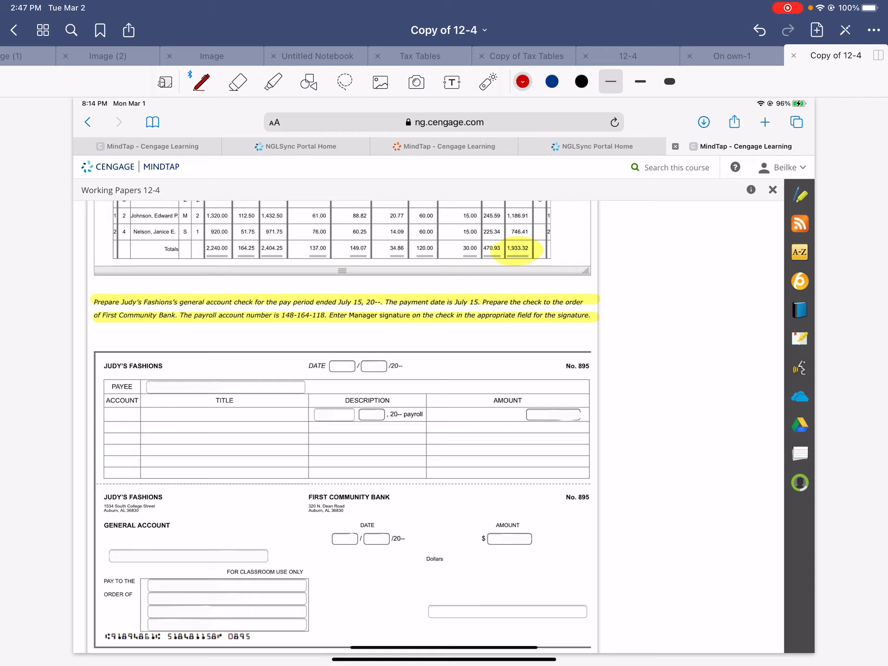
left_click(237, 81)
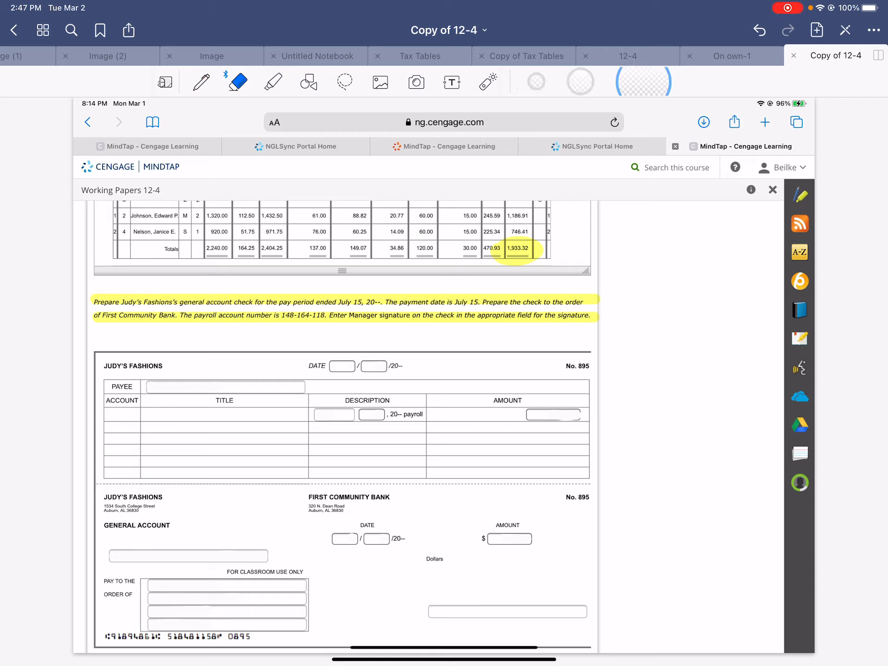
left_click(536, 81)
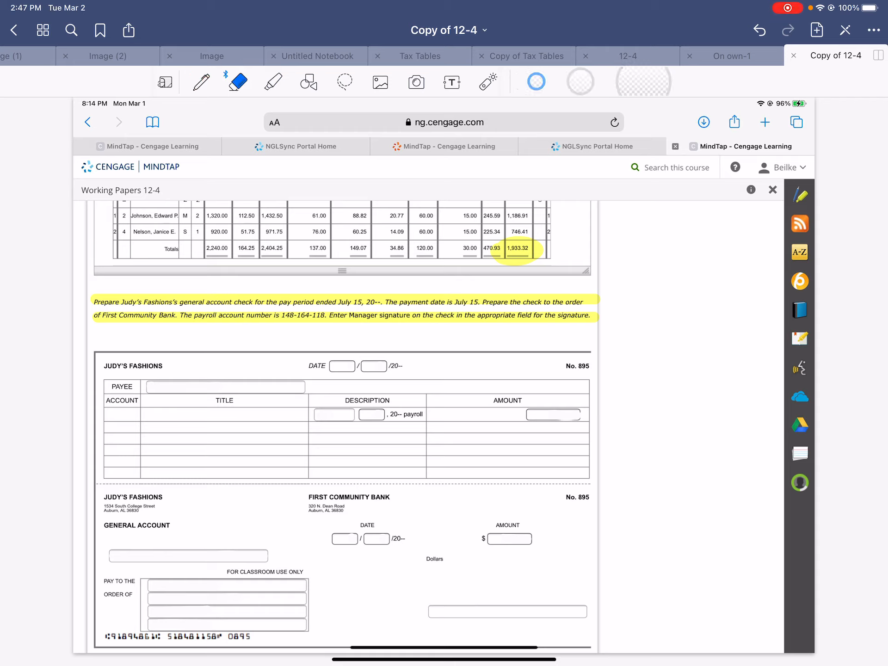
type("7")
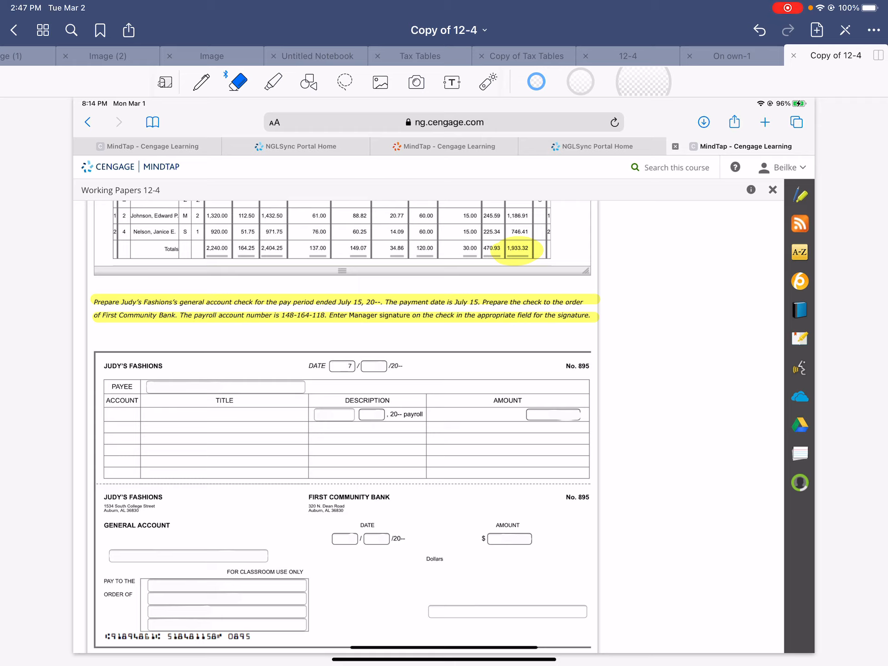
type("15")
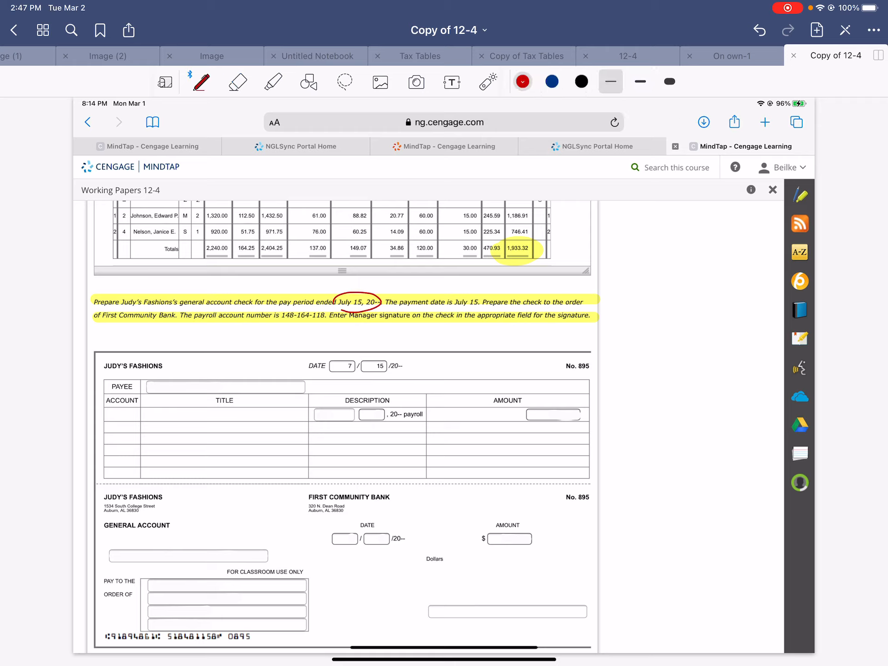
Enter payee First Community Bank, description July 15 and amount $1,933.32 on the stub.
left_click(238, 81)
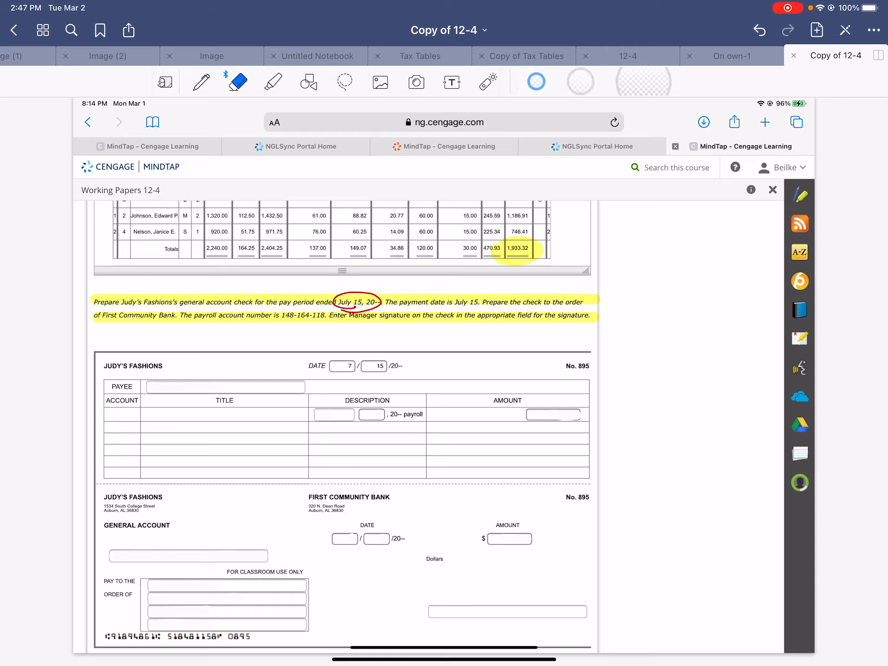
type("First Community Bank")
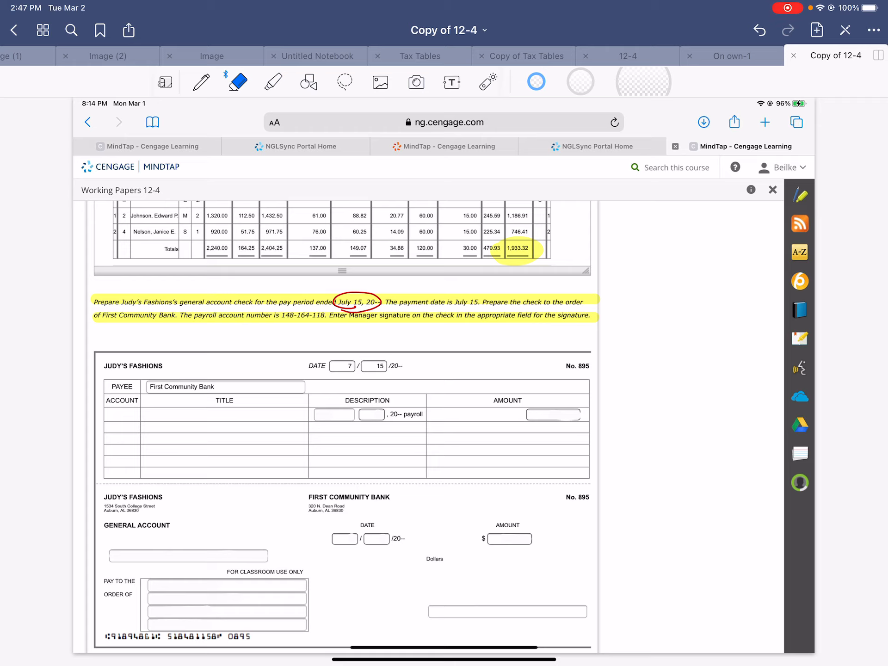
type("July")
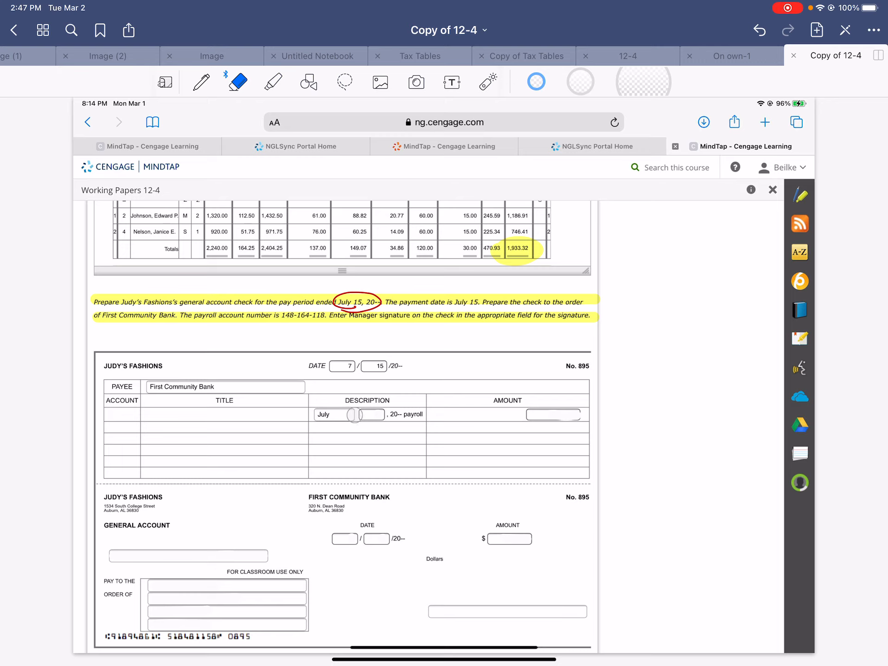
type("15")
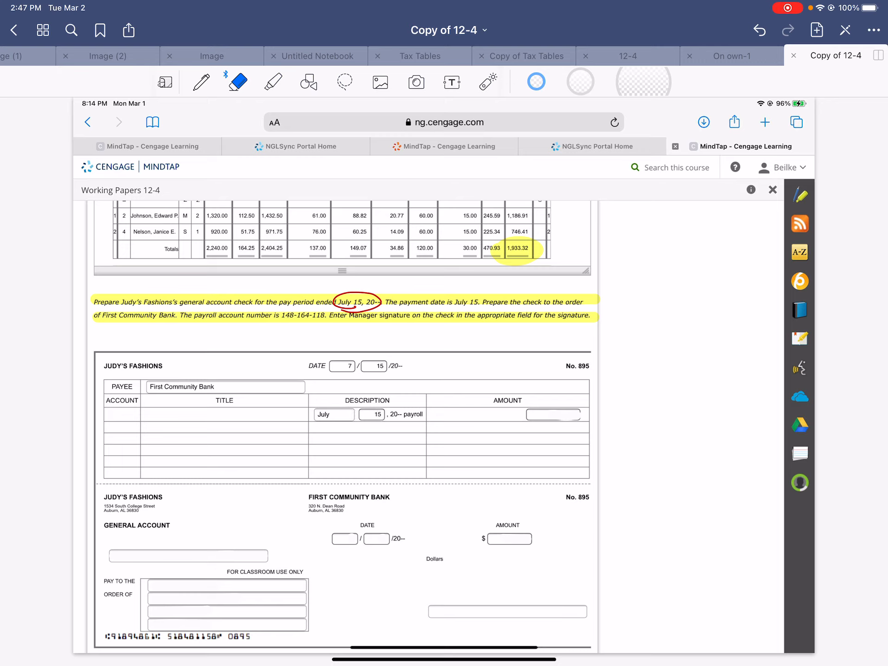
type("$1,933.32")
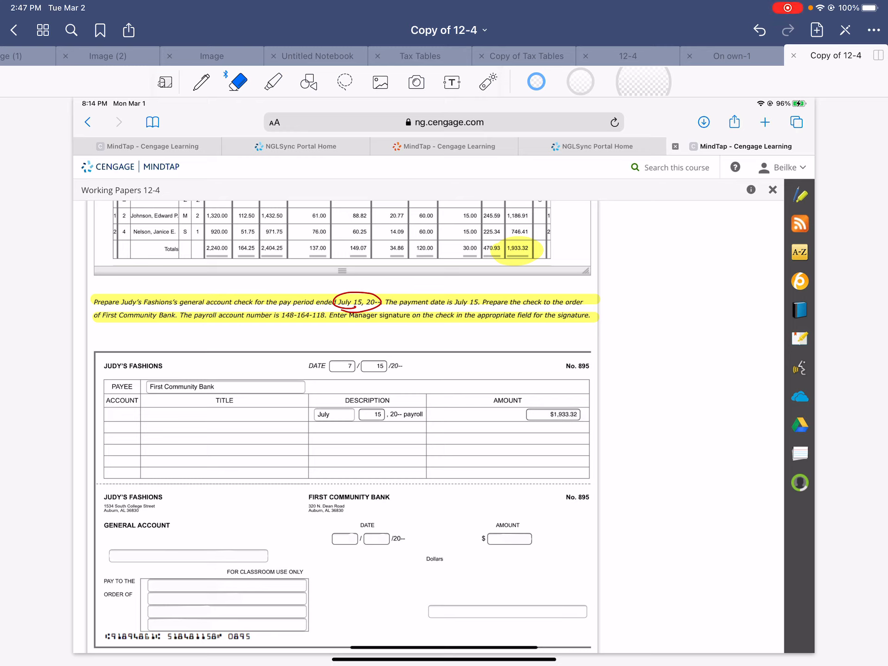
left_click(201, 81)
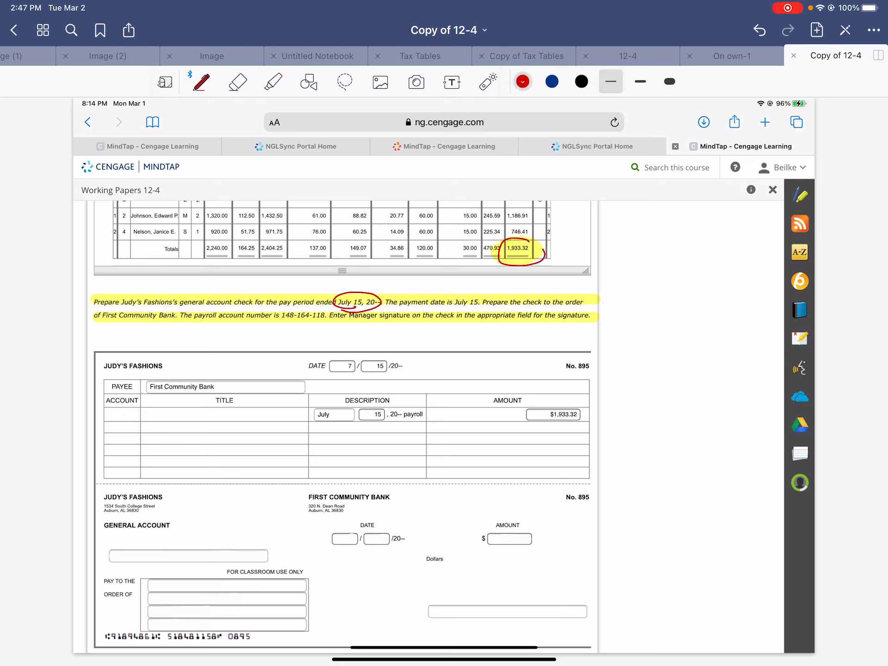
Draw arrows linking net pay to the stub and check, and highlight GENERAL ACCOUNT.
left_click_drag(518, 255, 552, 414)
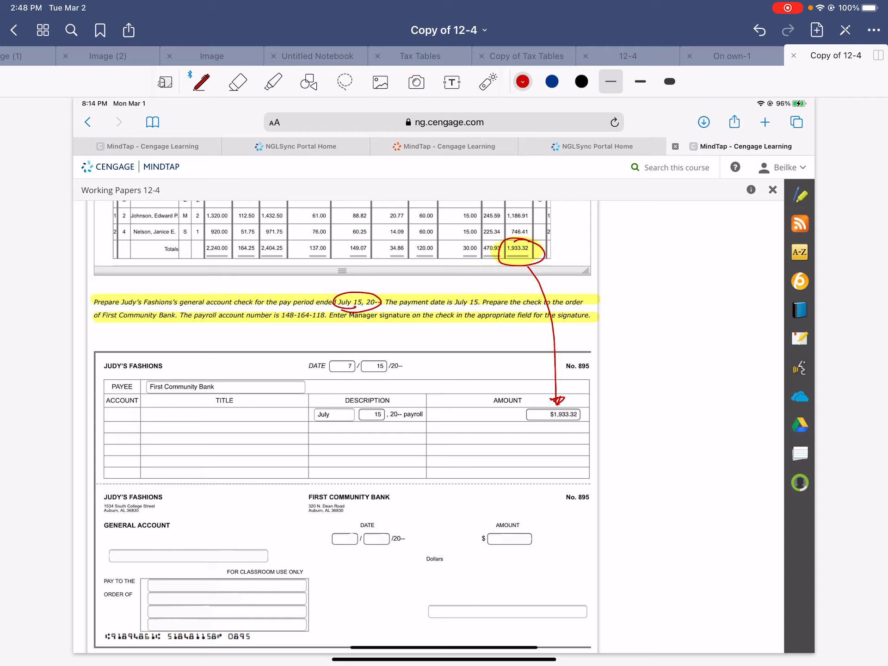
left_click_drag(685, 502, 614, 537)
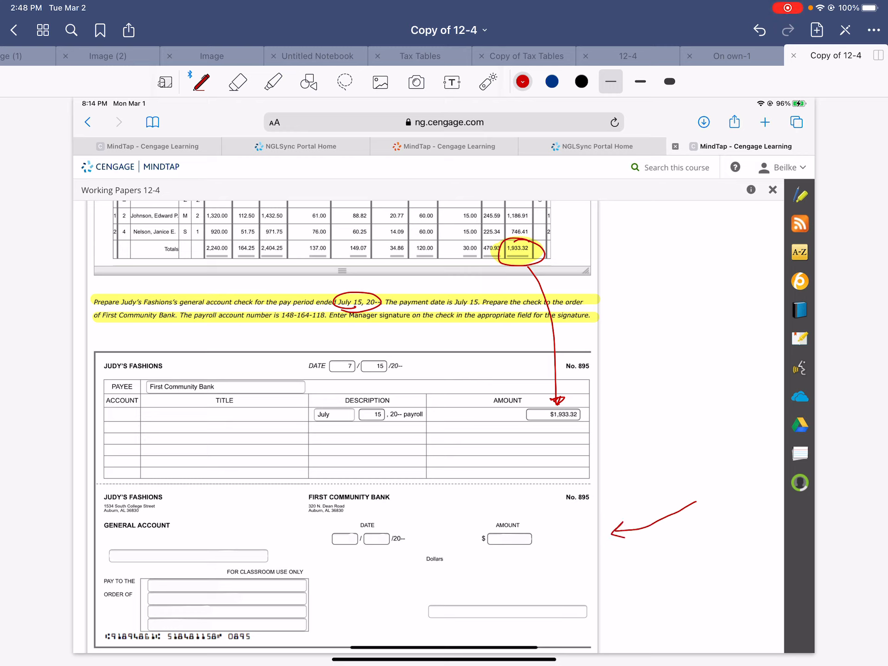
left_click(272, 81)
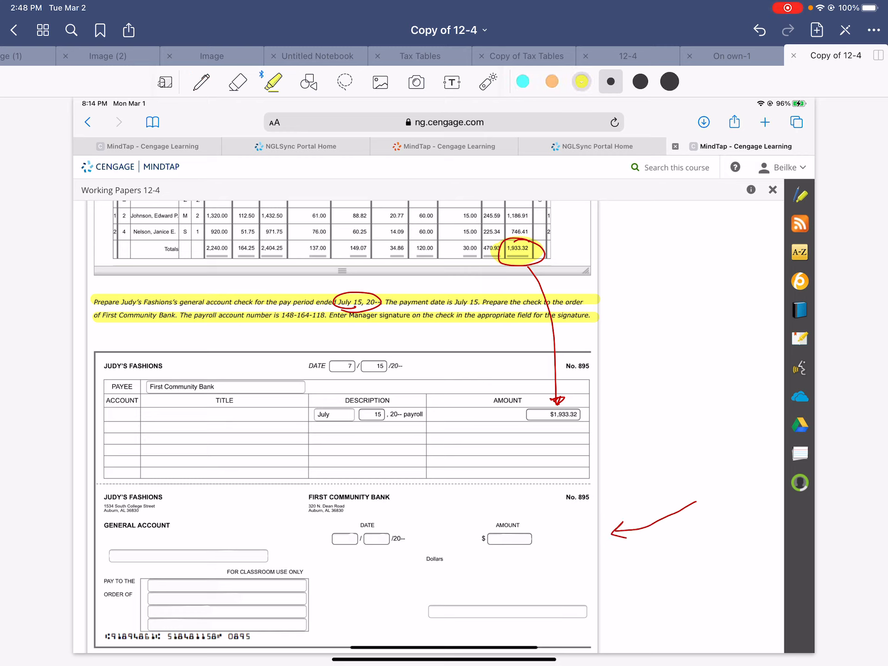
left_click_drag(102, 525, 171, 525)
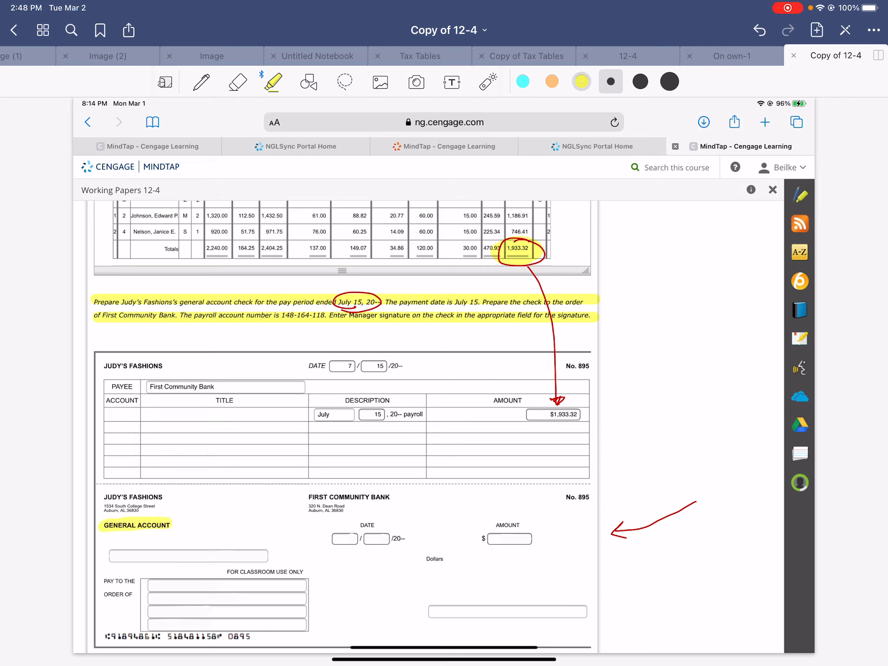
left_click(237, 82)
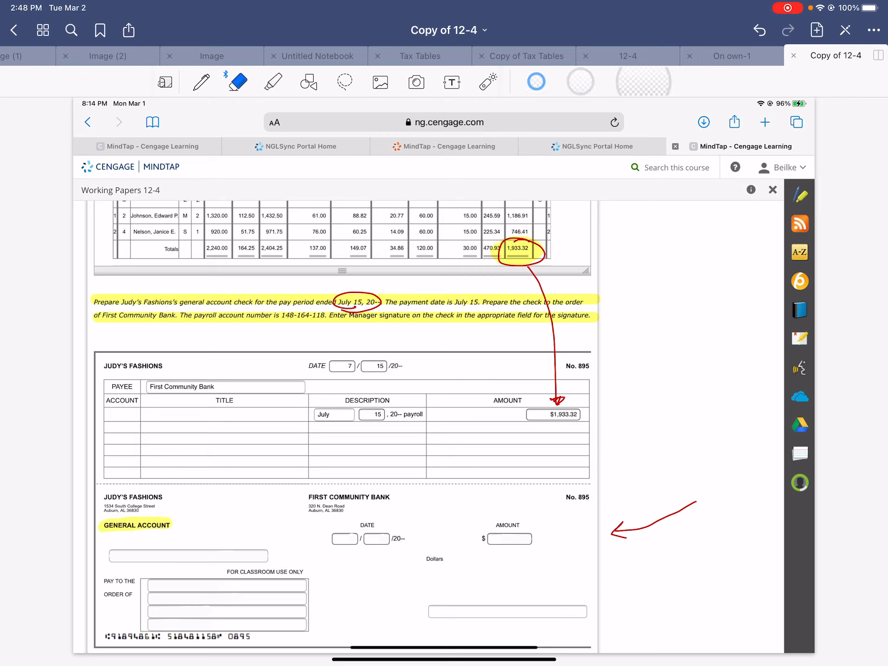
Write the check amount in words, payee First Community Bank, 320 N. Dean Road, Auburn, AL 36830.
left_click(342, 538)
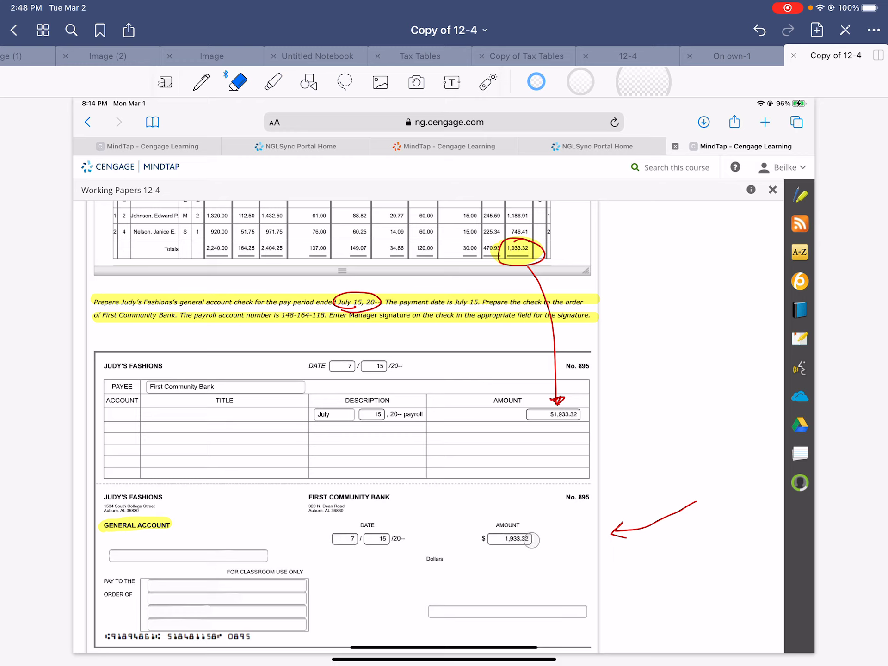
left_click(511, 538)
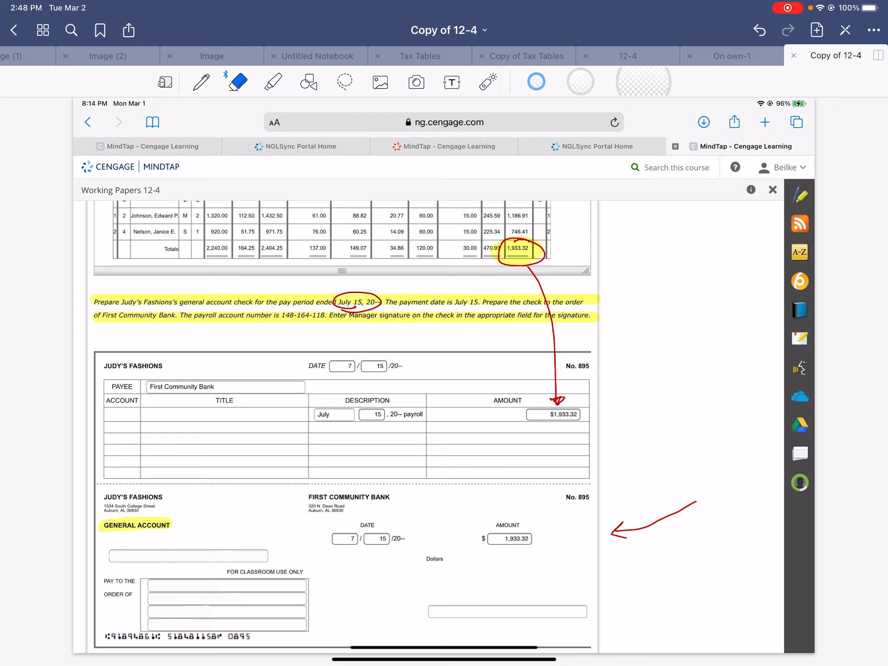
left_click(202, 82)
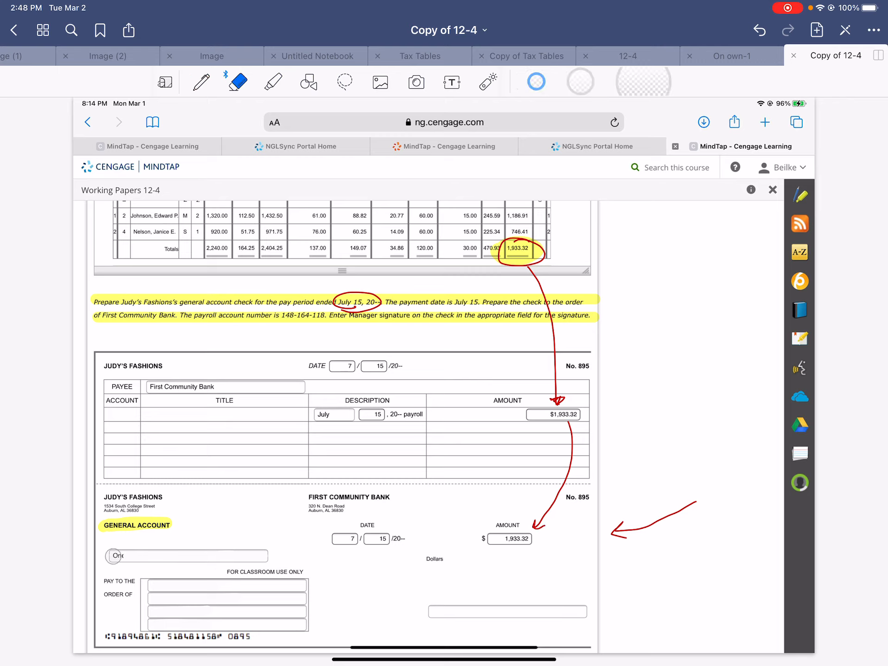
type("One thousand nine hundred thirty-three and 32/100")
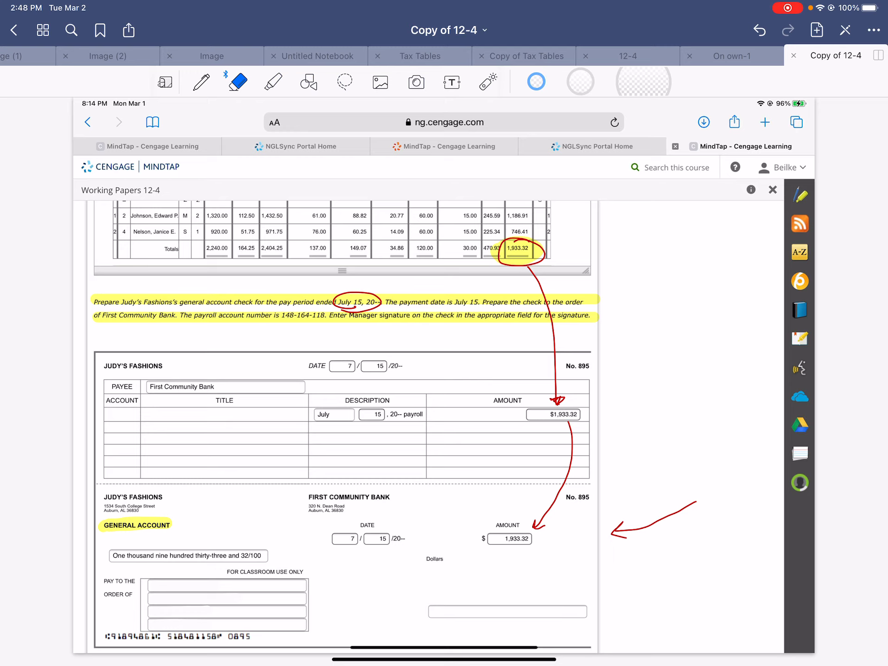
type("First Community Bank")
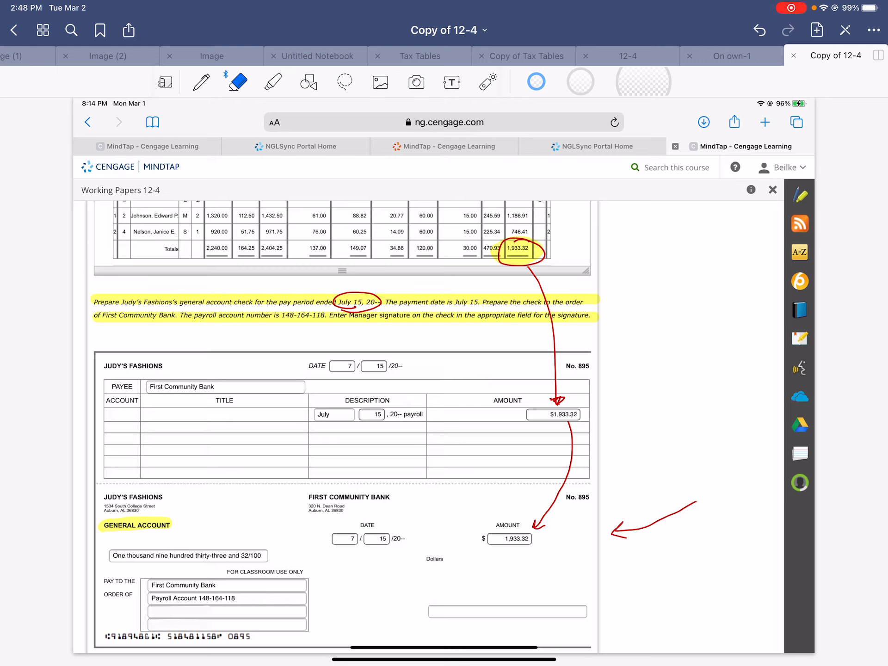
type("320 N. Dean Road")
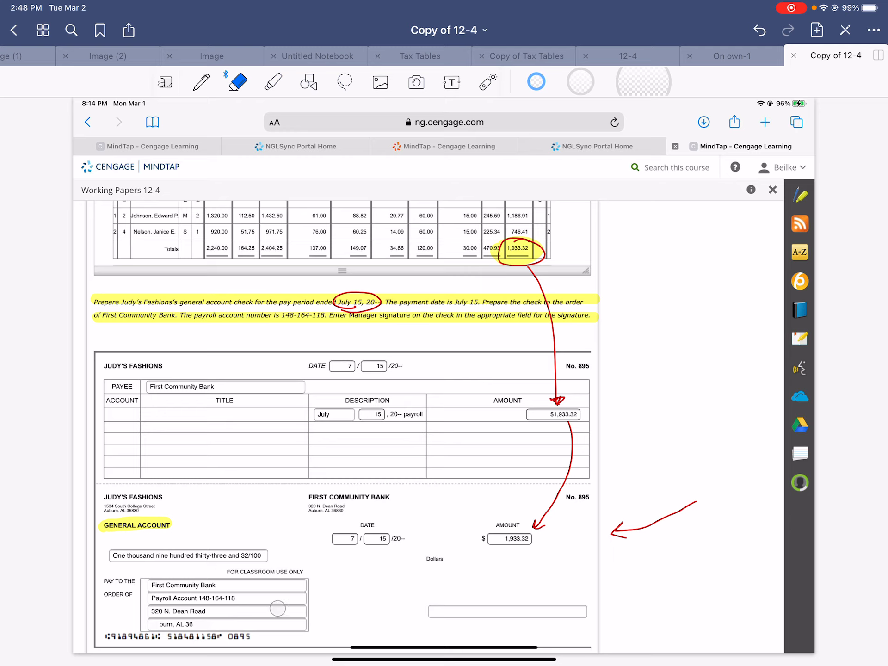
type("Auburn, AL 36830")
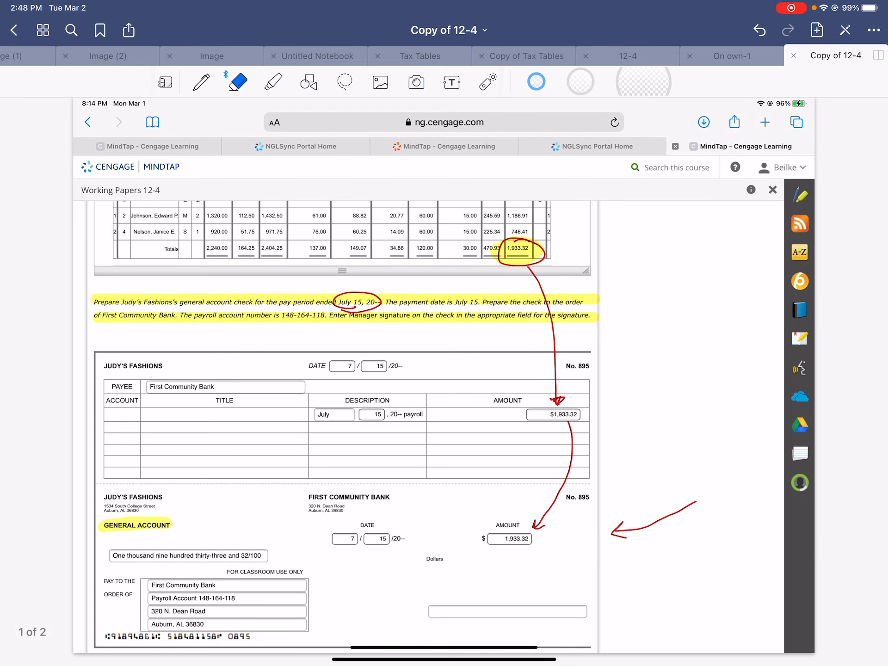
Write 'Managers Signature' in red in the check's signature box.
left_click(202, 81)
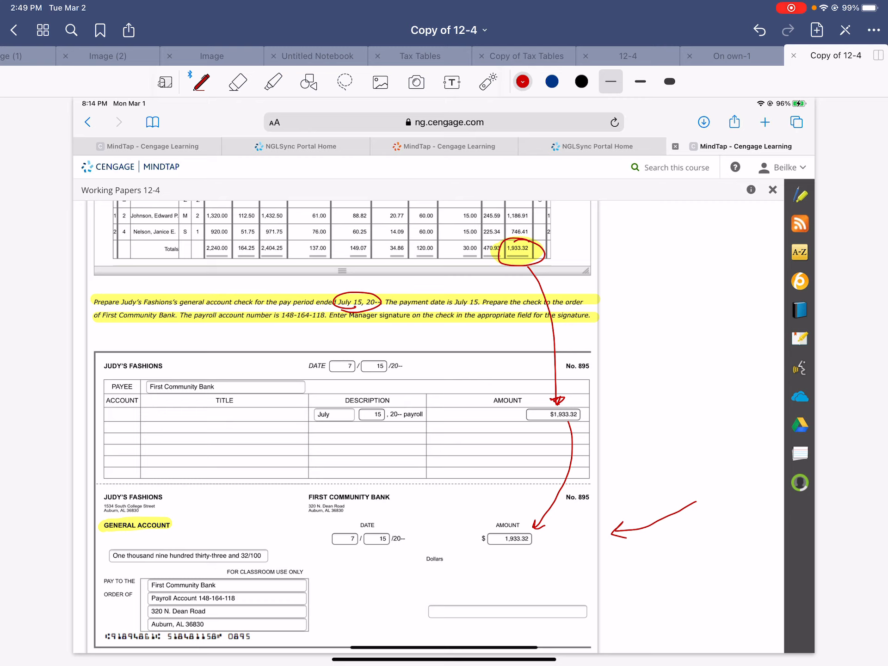
type("Man")
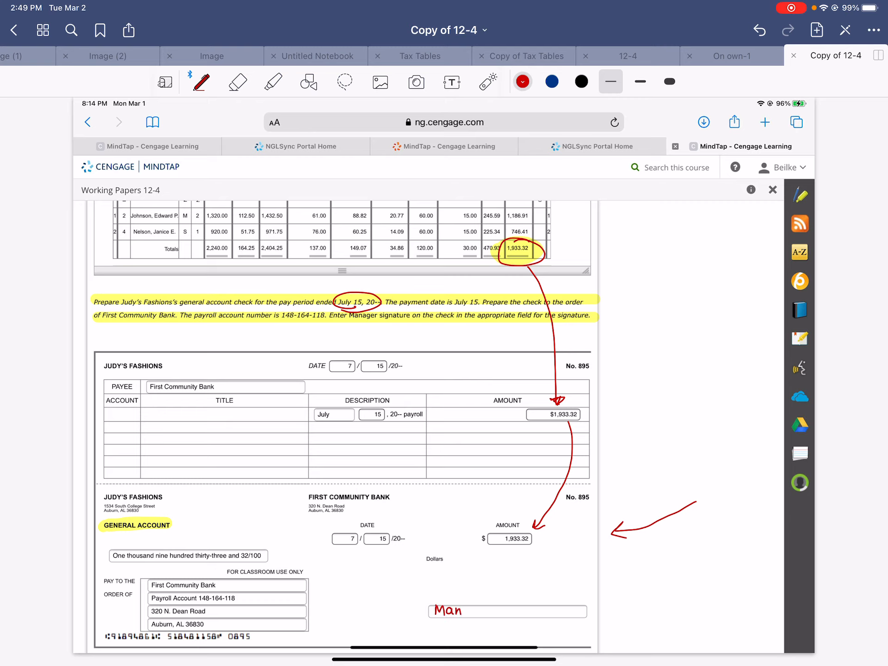
left_click_drag(458, 611, 498, 611)
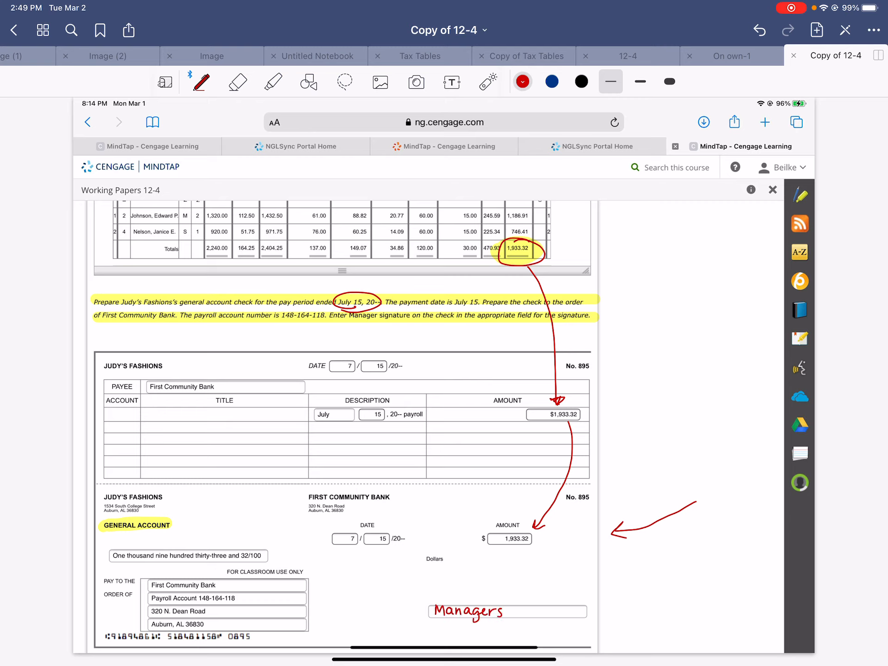
type("Sign.")
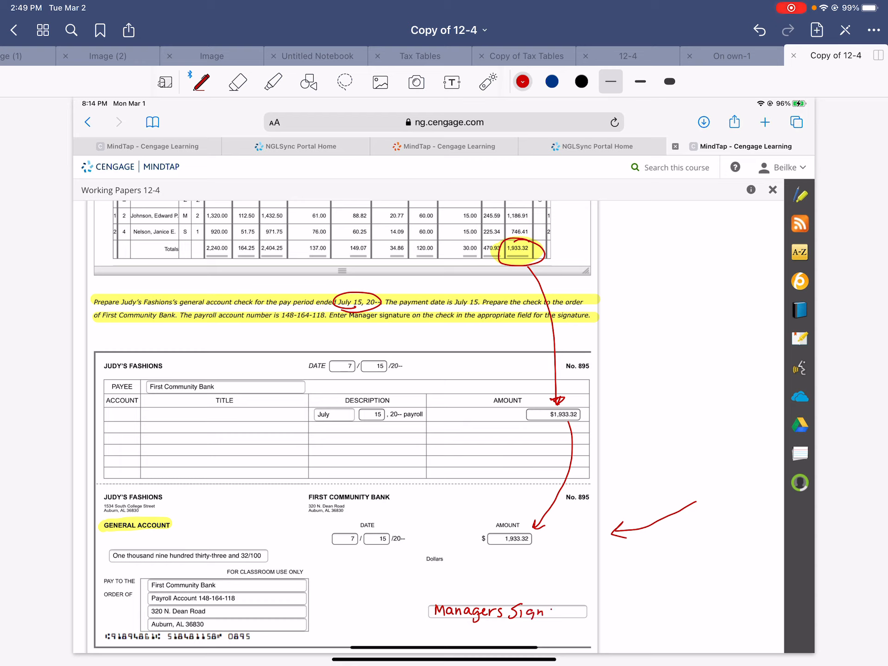
type("ature")
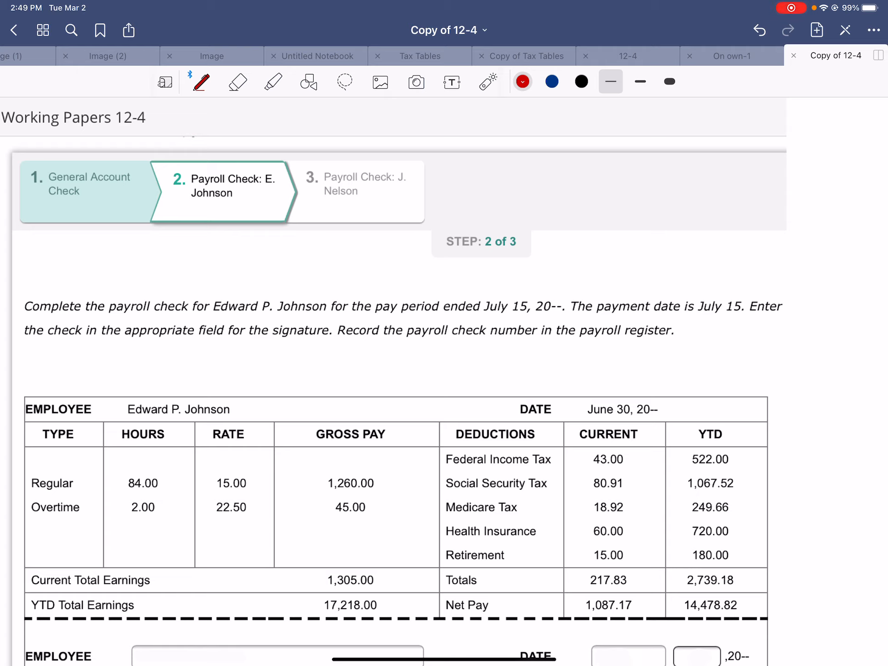
Highlight 'July 15, 20--' in Johnson's payroll check instructions.
left_click(272, 81)
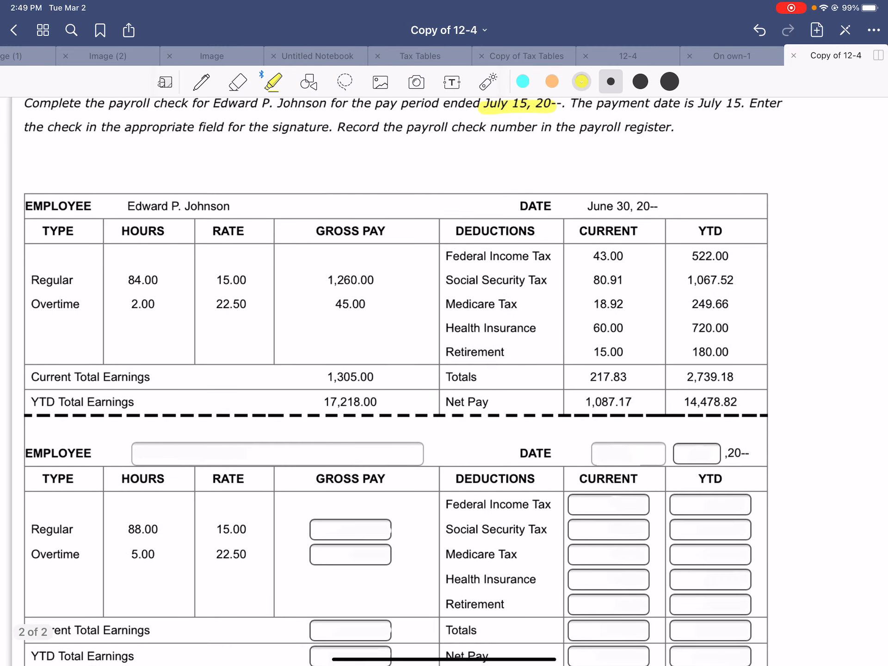
Draw red brackets beside the pay stub sections and check No. 261.
scroll("down", 3)
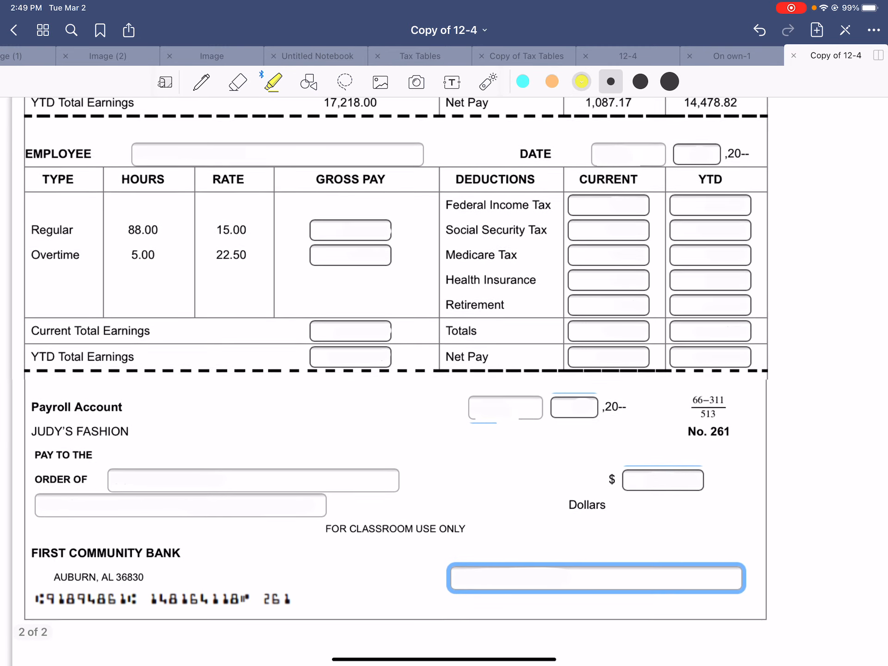
scroll("down", 3)
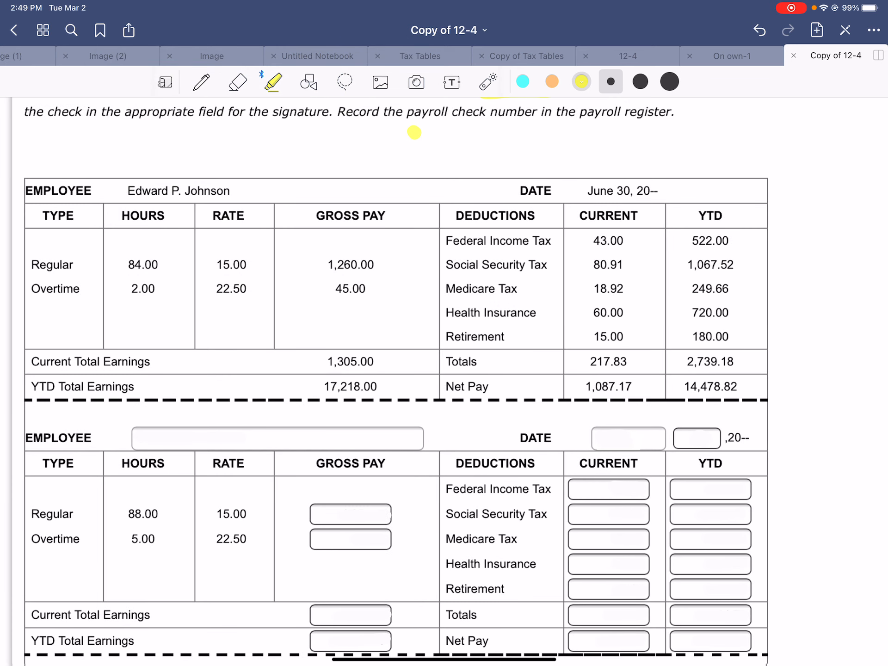
left_click(200, 81)
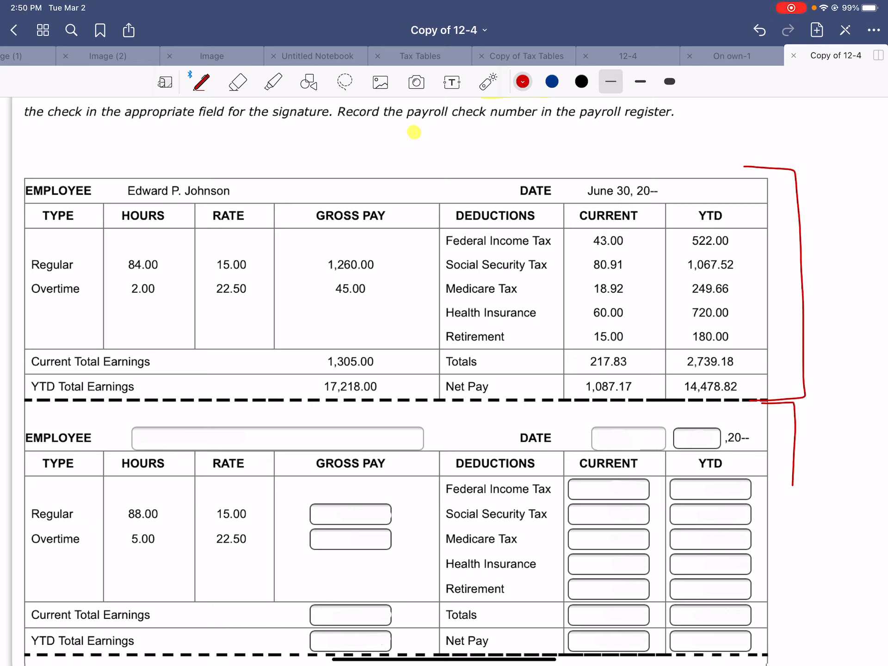
scroll("down", 3)
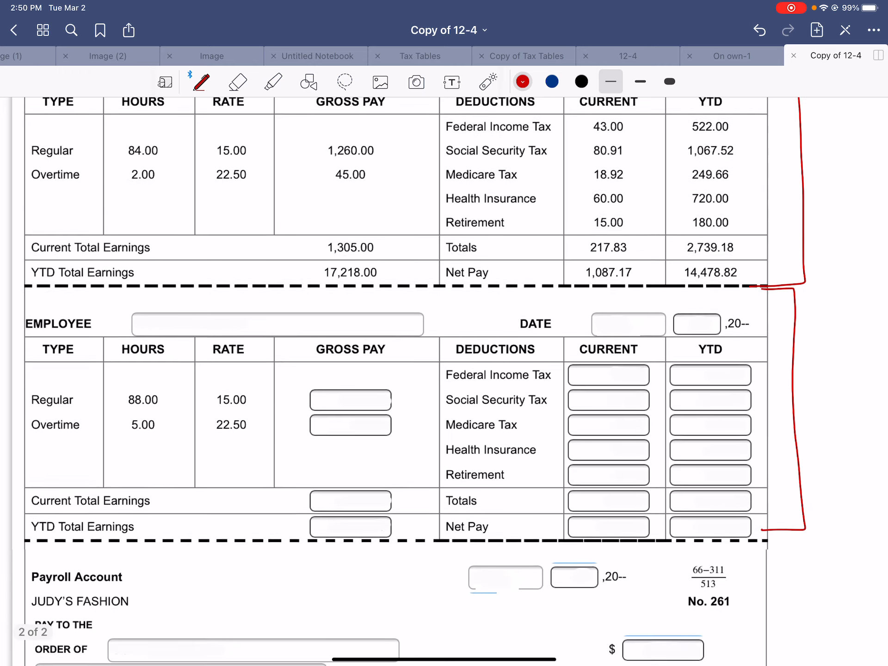
scroll("down", 3)
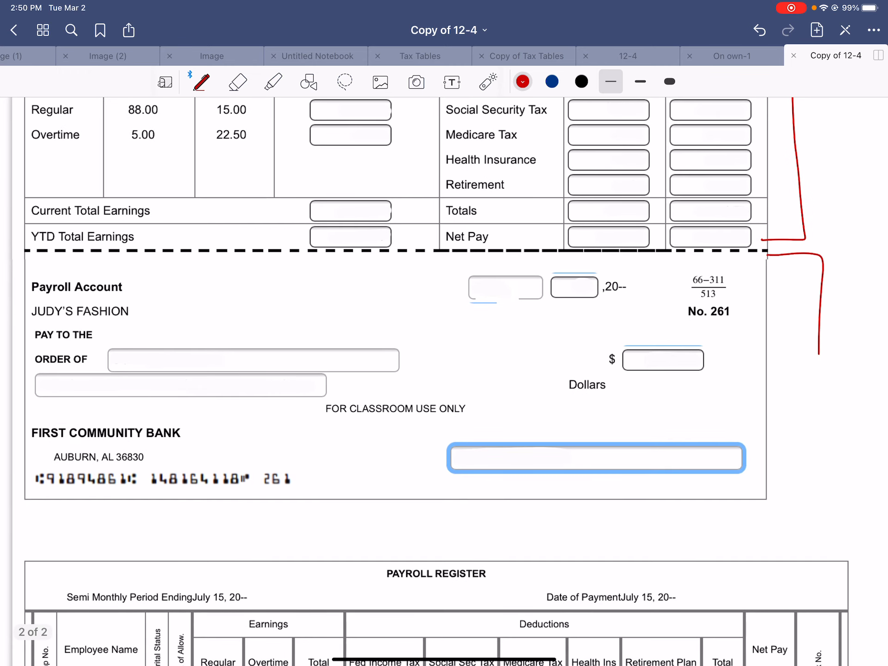
scroll("down", 3)
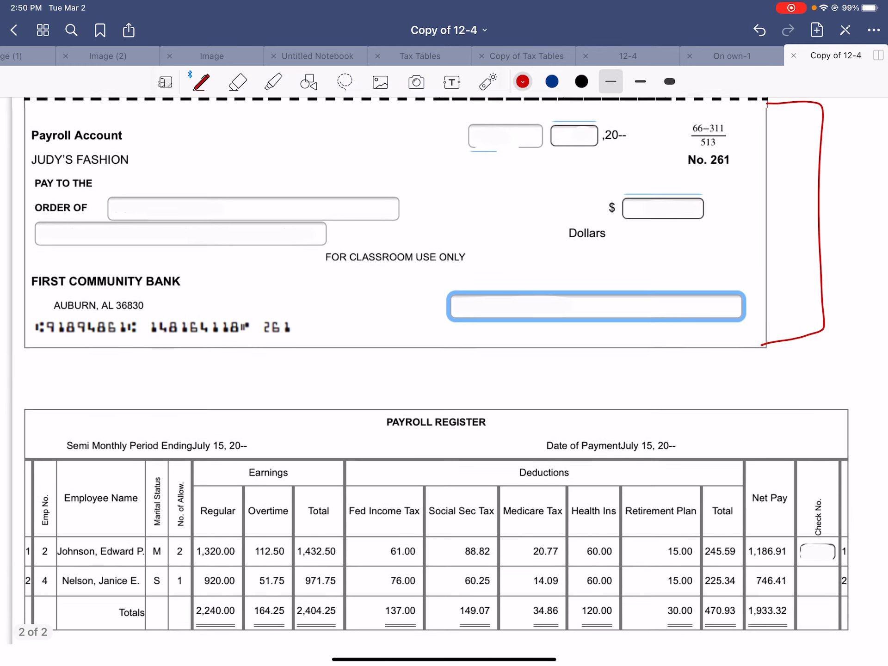
left_click(274, 81)
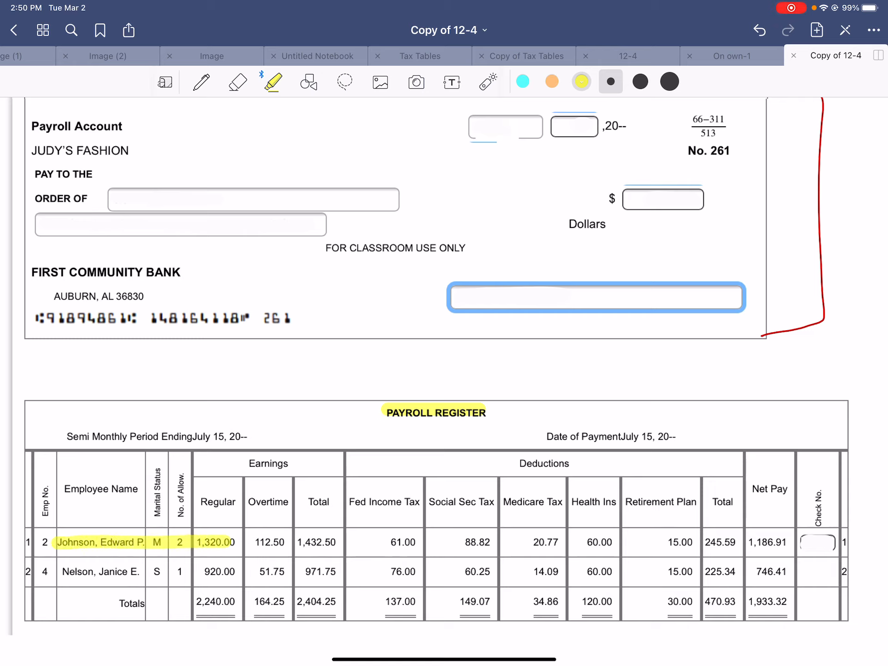
left_click_drag(237, 542, 731, 542)
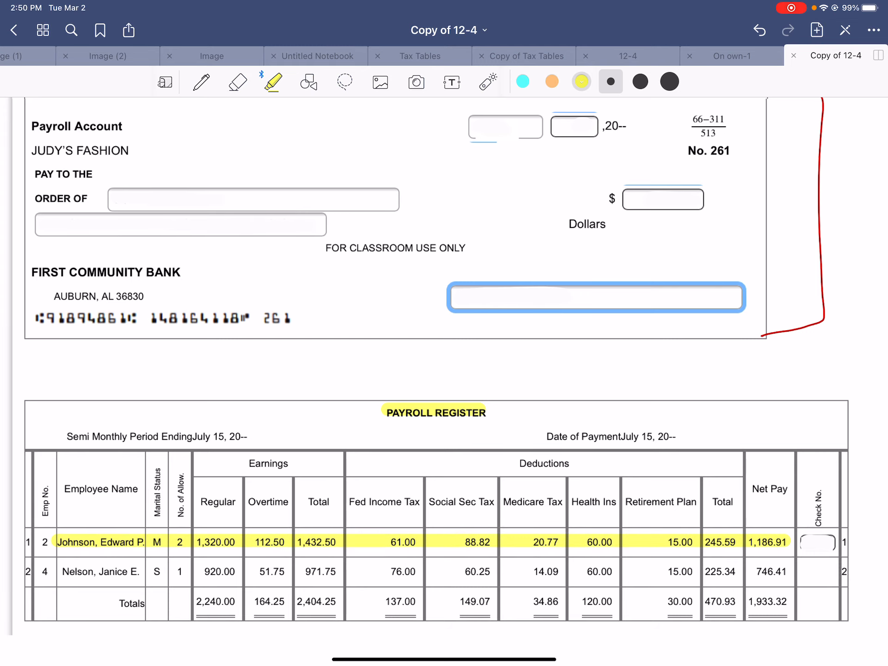
scroll("down", 3)
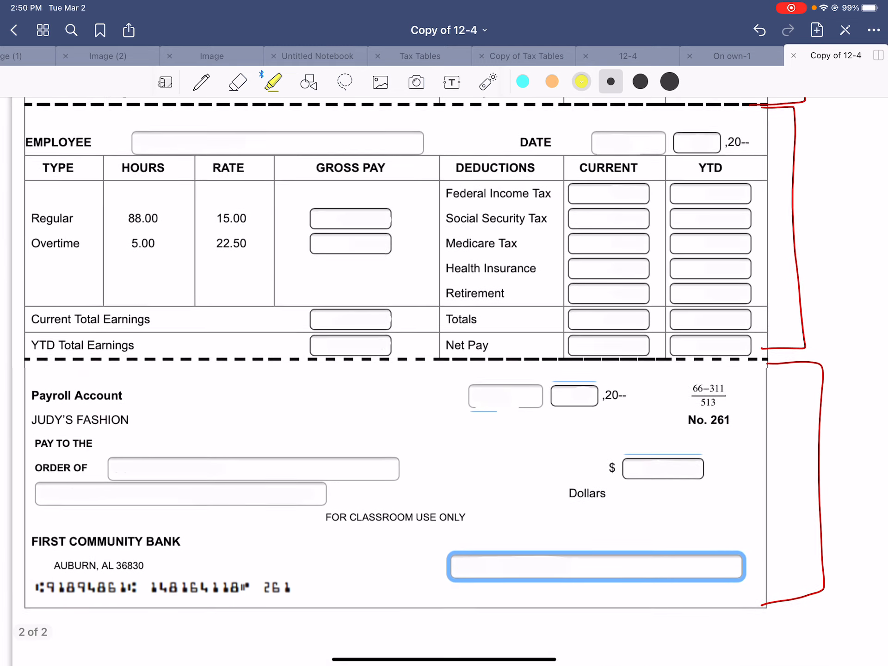
Circle Johnson's register earnings in red and enter the 112.50 overtime amount.
scroll("down", 3)
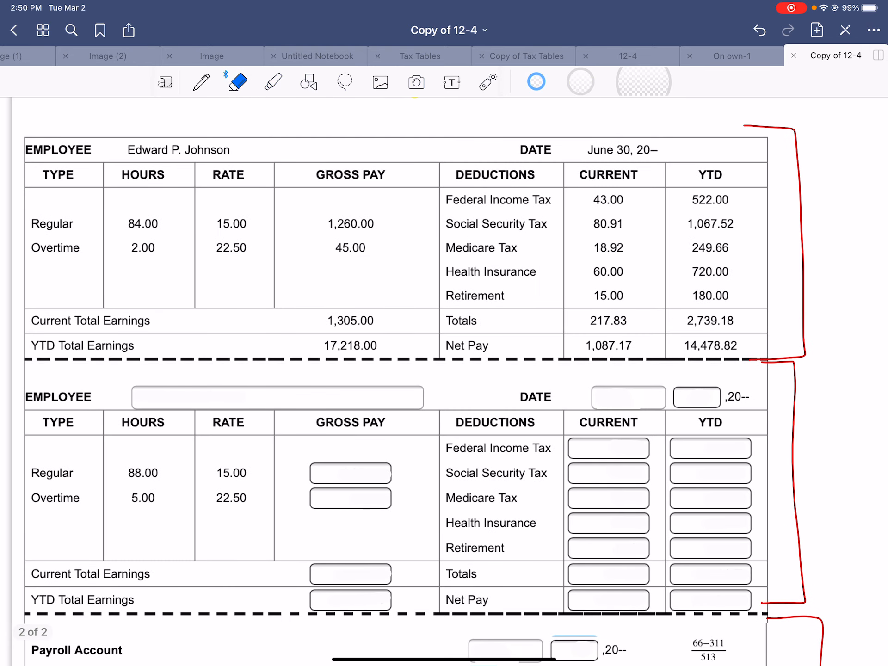
scroll("down", 3)
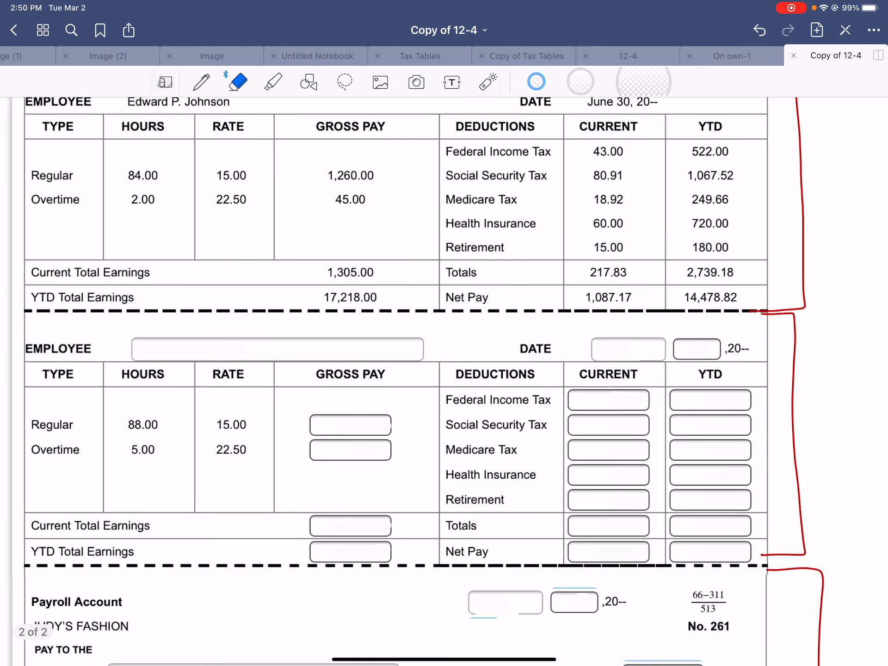
scroll("down", 3)
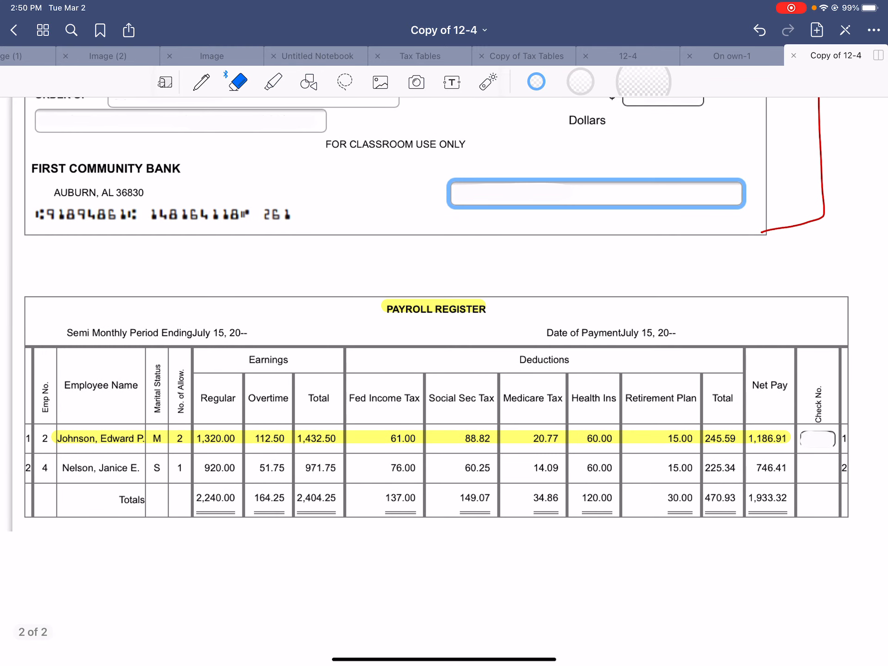
left_click(200, 81)
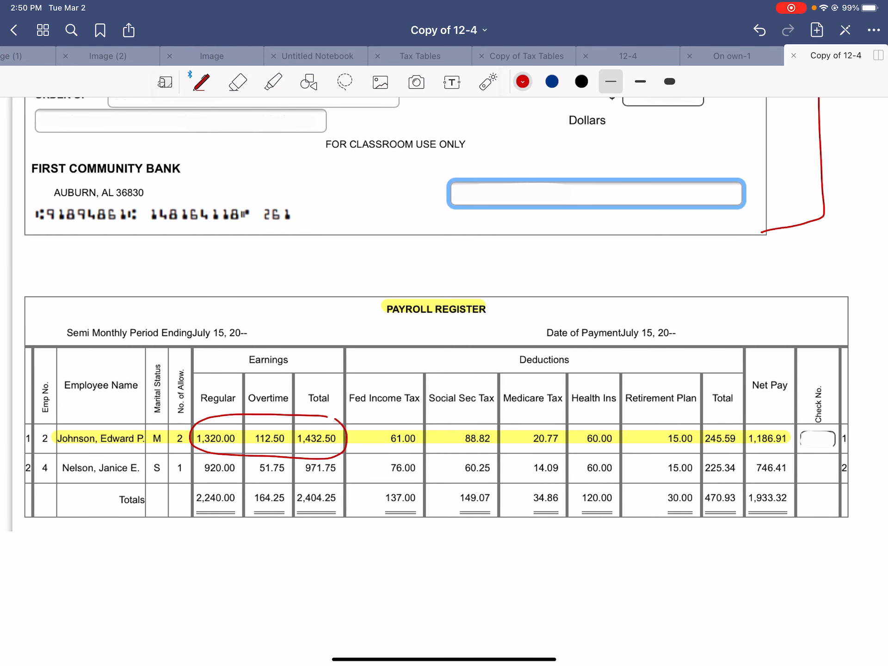
left_click_drag(277, 427, 340, 414)
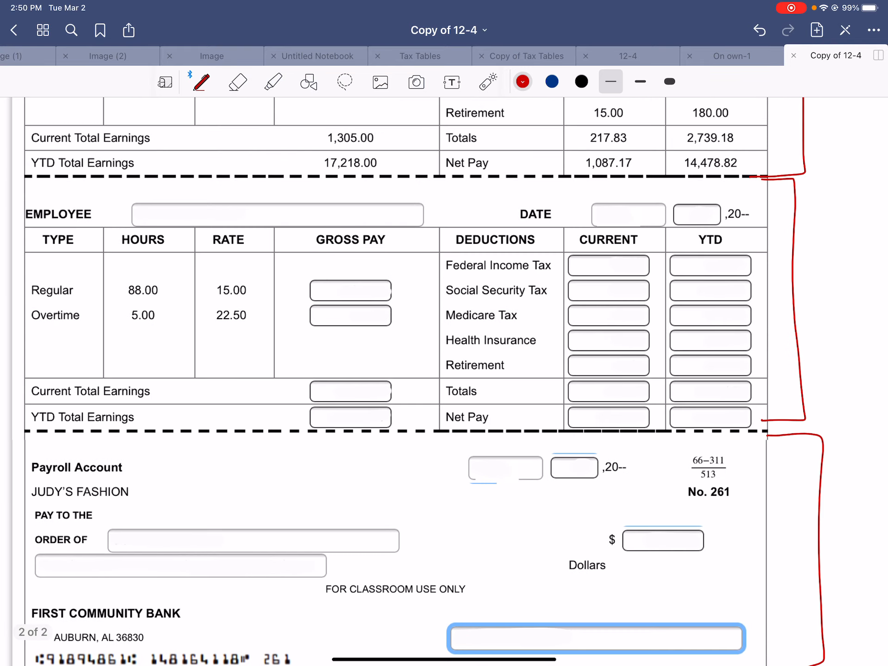
scroll("down", 3)
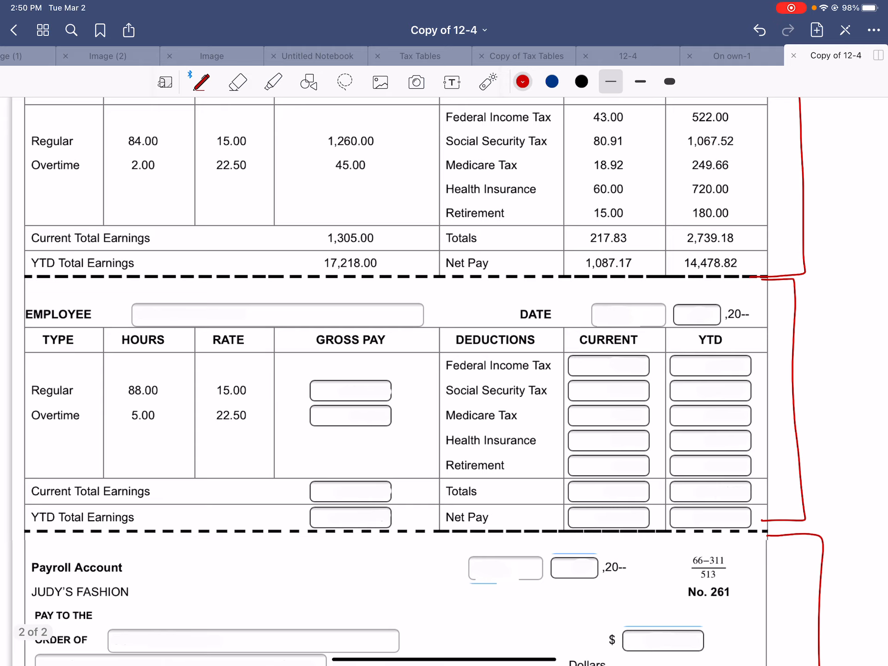
left_click(236, 82)
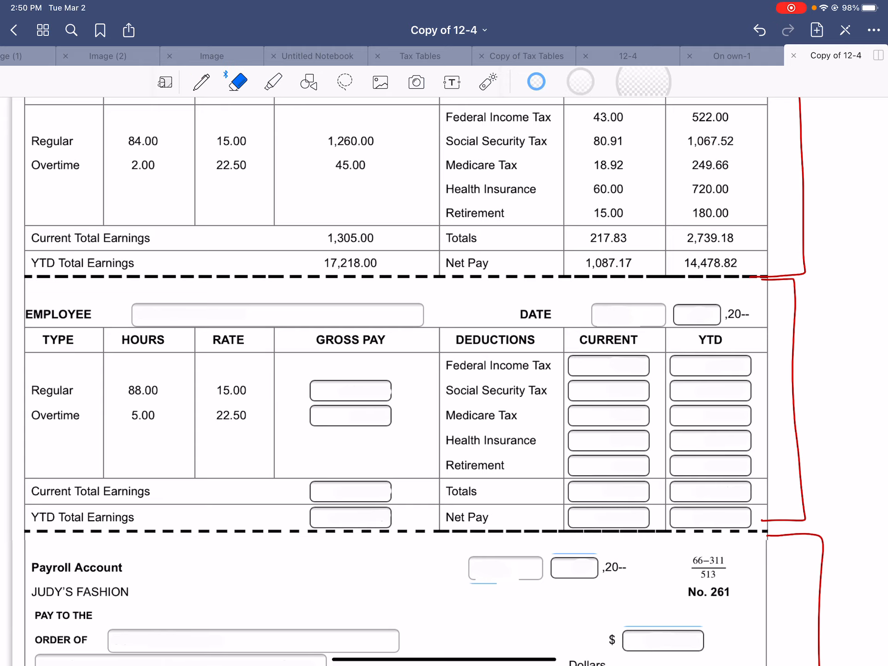
type("112.50")
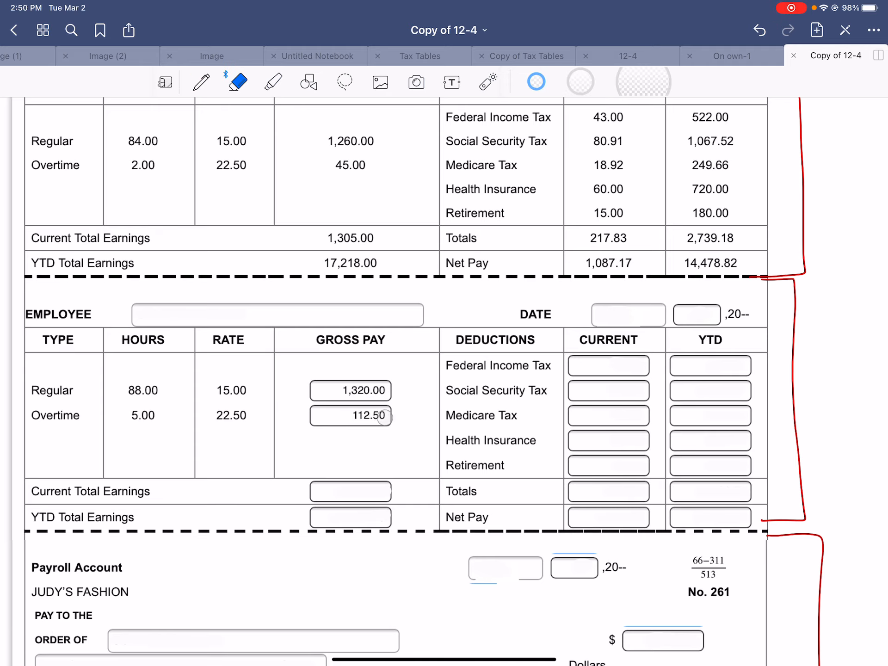
scroll("down", 3)
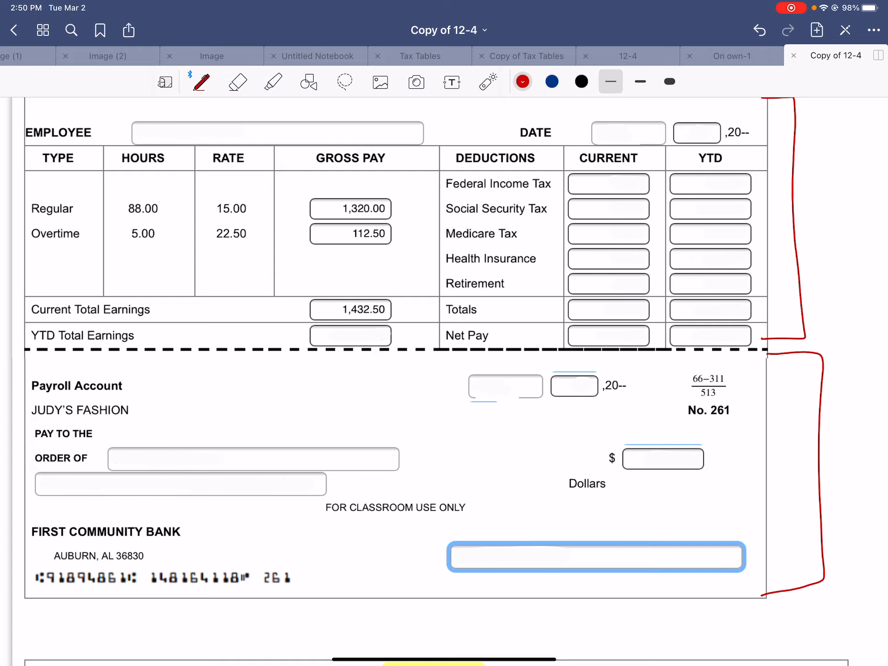
Tick the stub gross pay amounts, erase the circle, and tick the register earnings.
left_click_drag(399, 202, 407, 237)
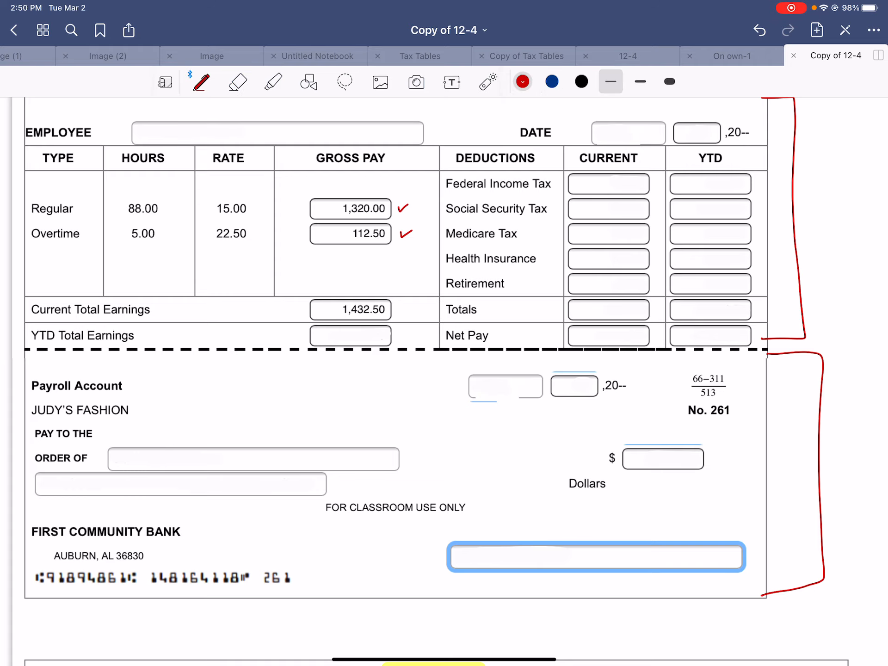
scroll("down", 3)
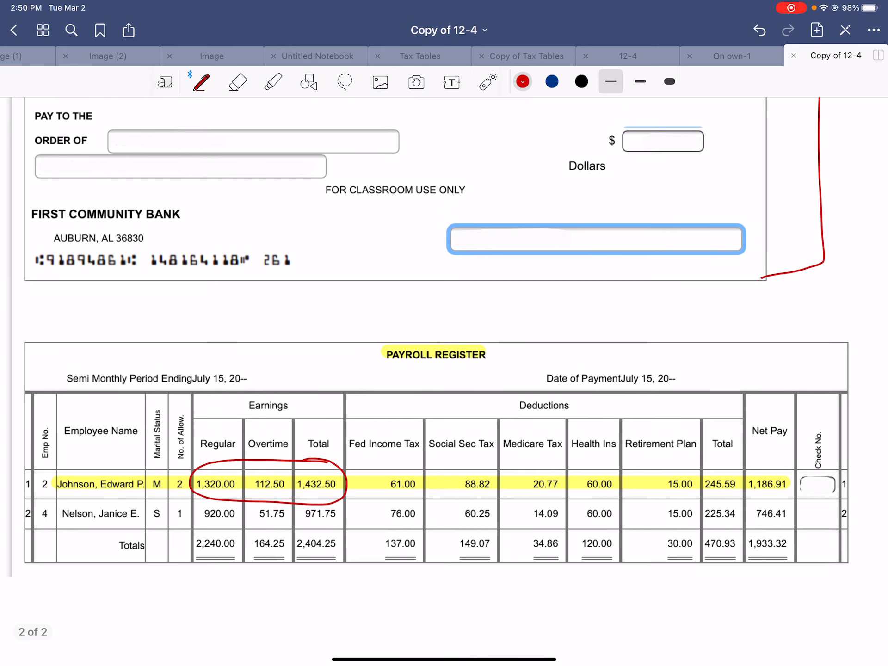
scroll("down", 3)
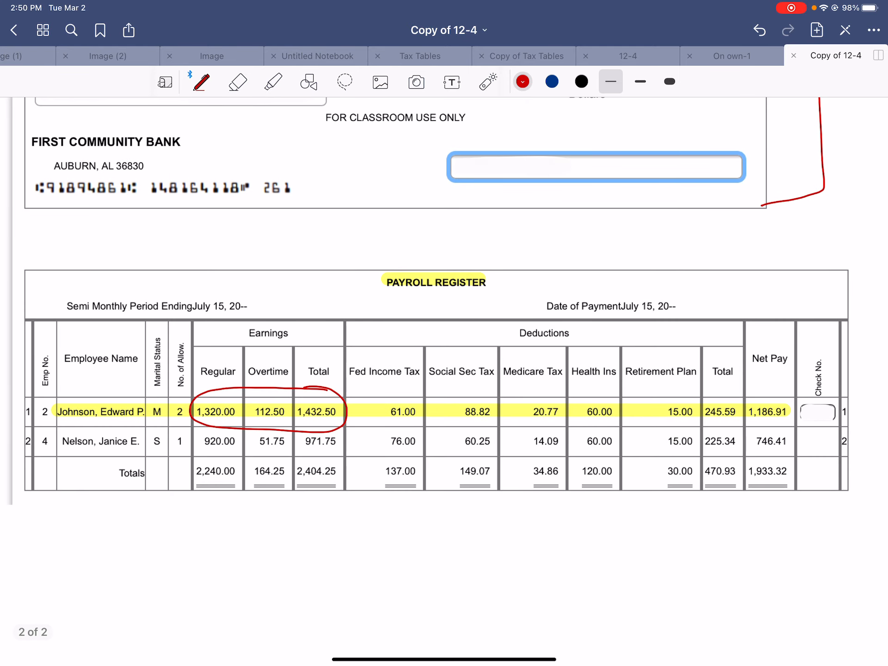
left_click(238, 81)
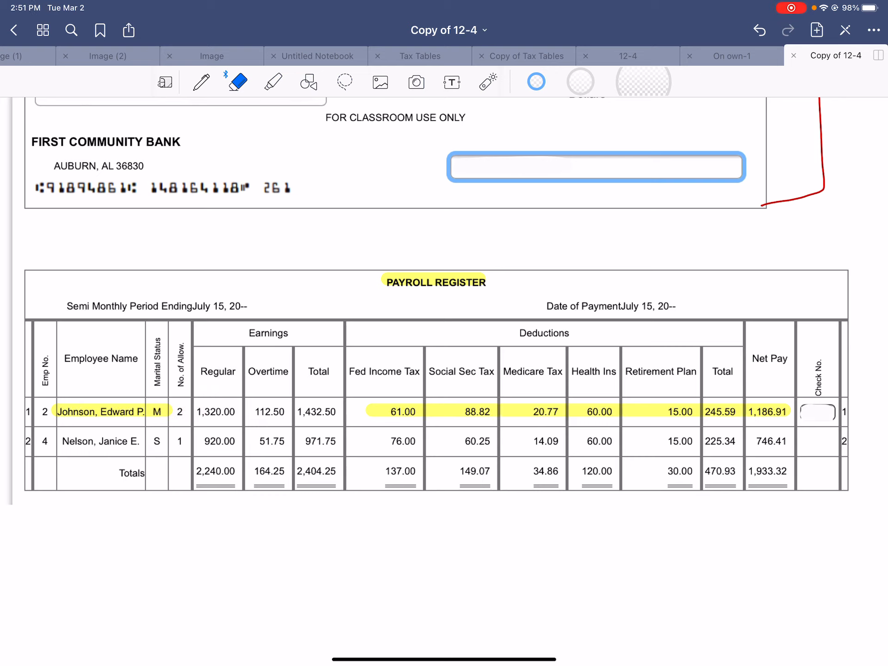
left_click(202, 82)
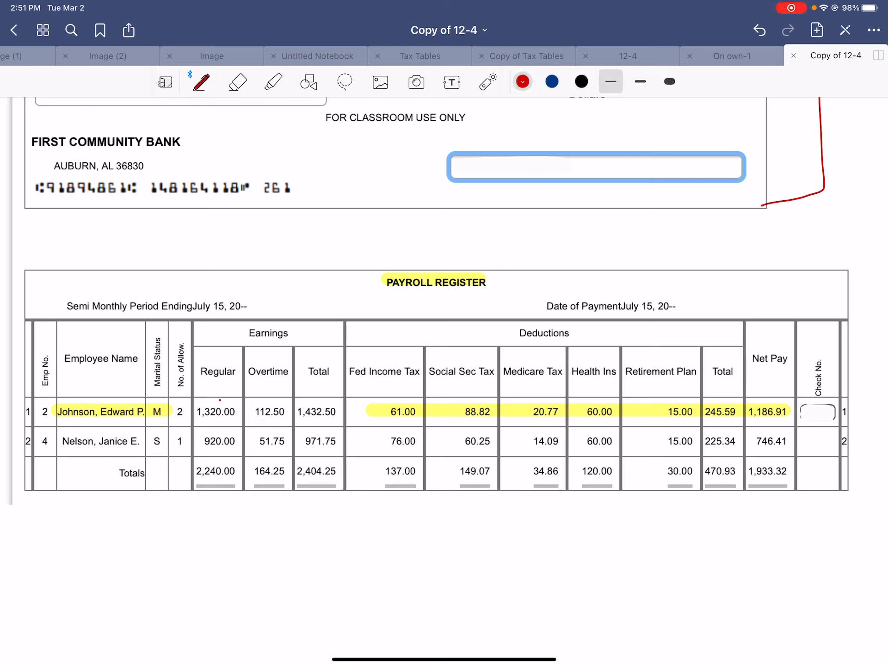
left_click_drag(221, 399, 329, 399)
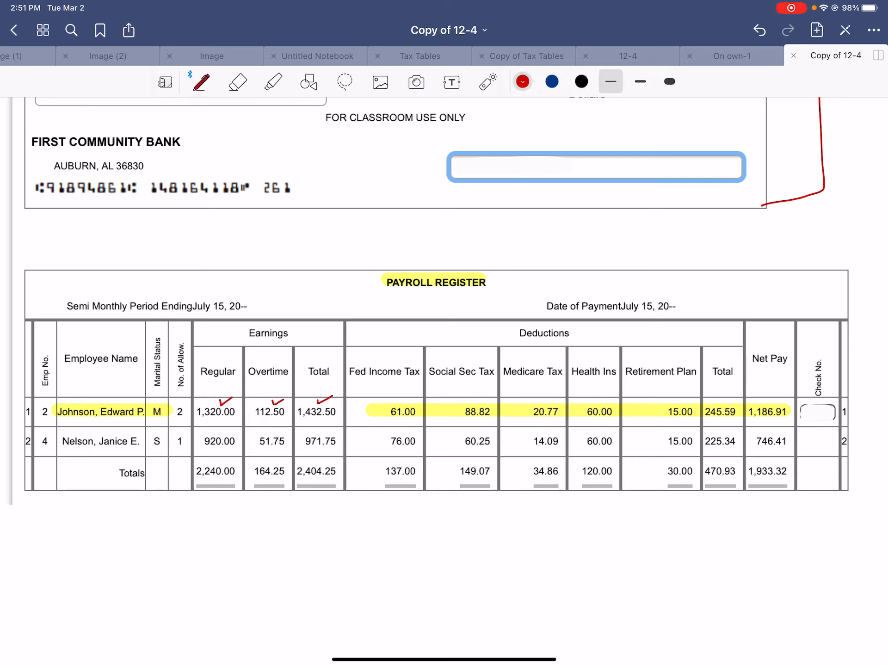
scroll("down", 3)
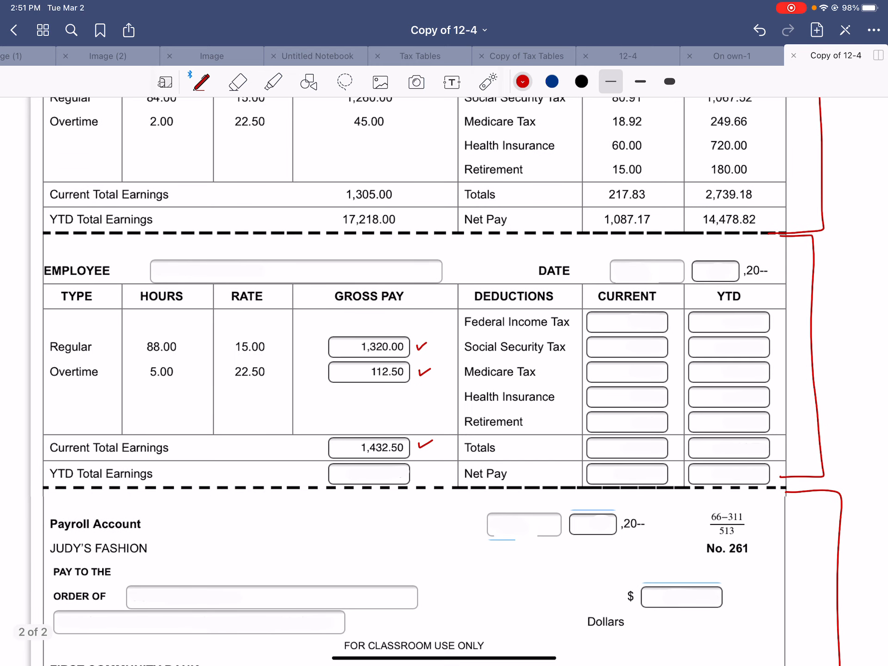
Circle prior YTD 17,218.00, pen the sum, erase it, and enter 18,650.50.
left_click_drag(238, 509, 237, 533)
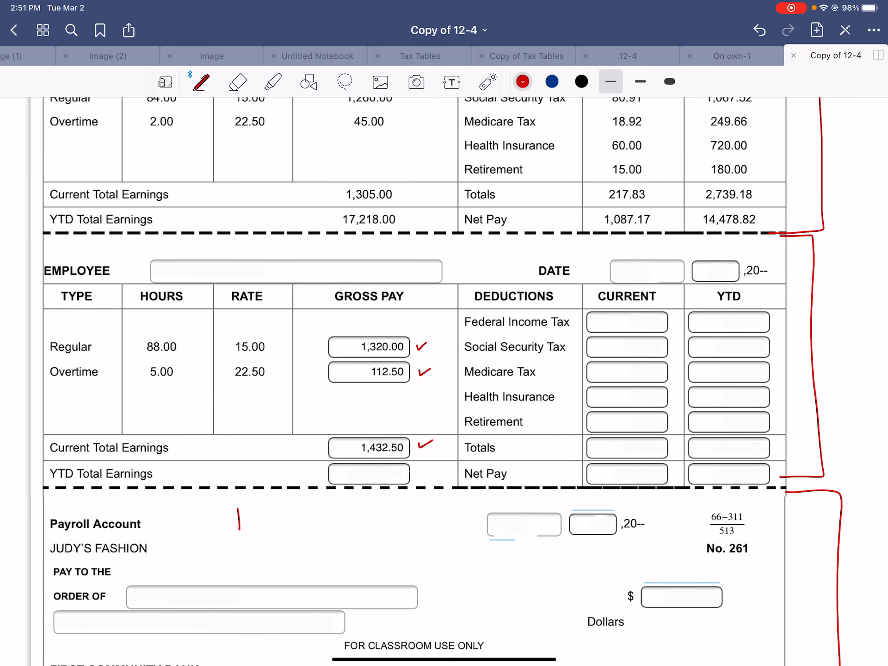
left_click_drag(234, 529, 285, 507)
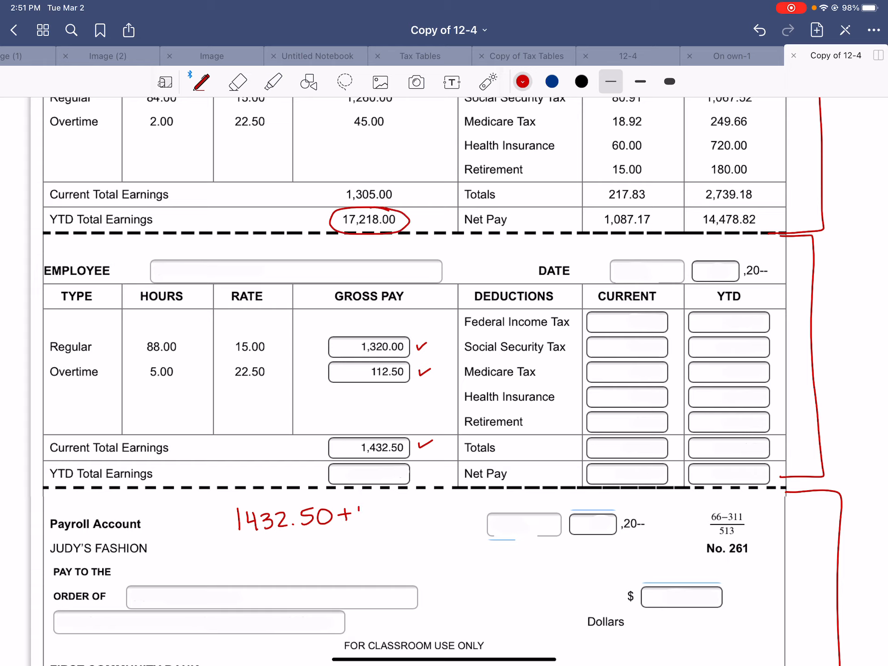
left_click_drag(356, 515, 373, 507)
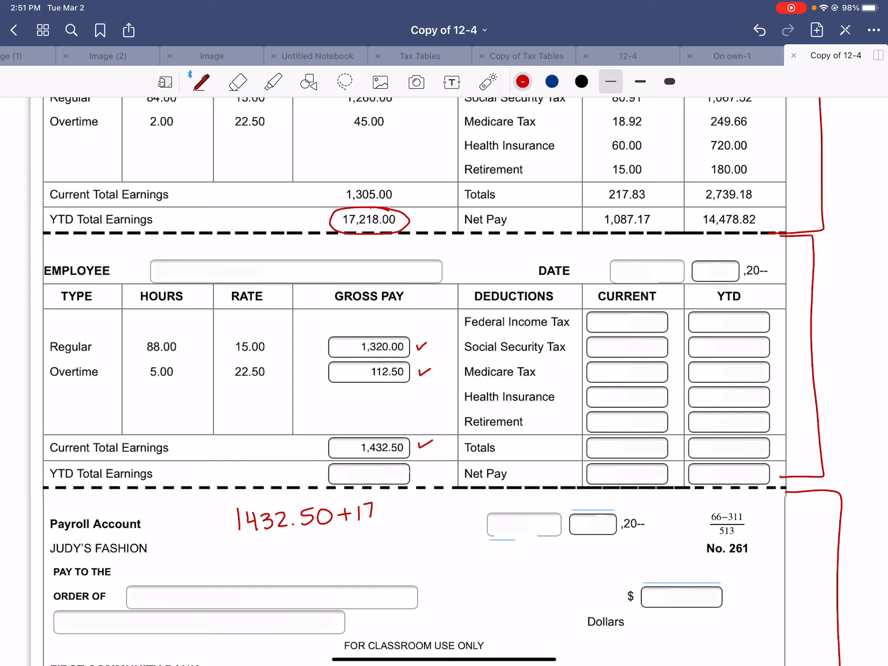
type("210")
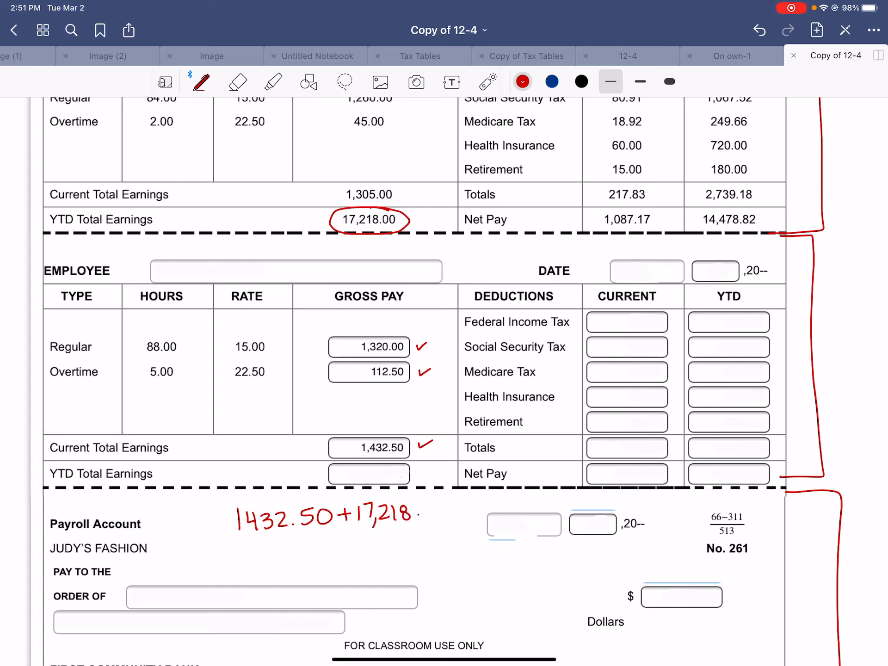
left_click_drag(419, 527, 422, 484)
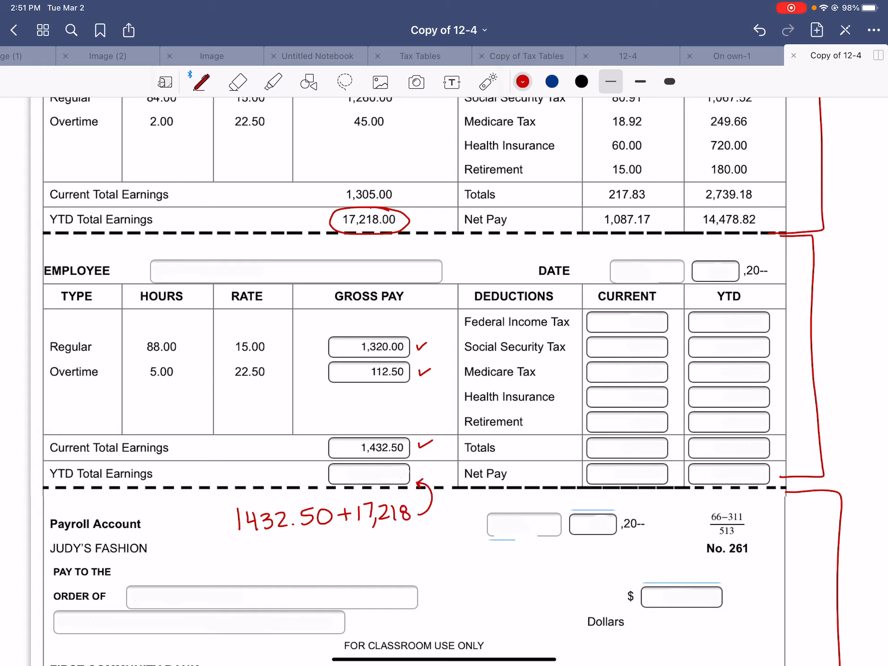
left_click(237, 81)
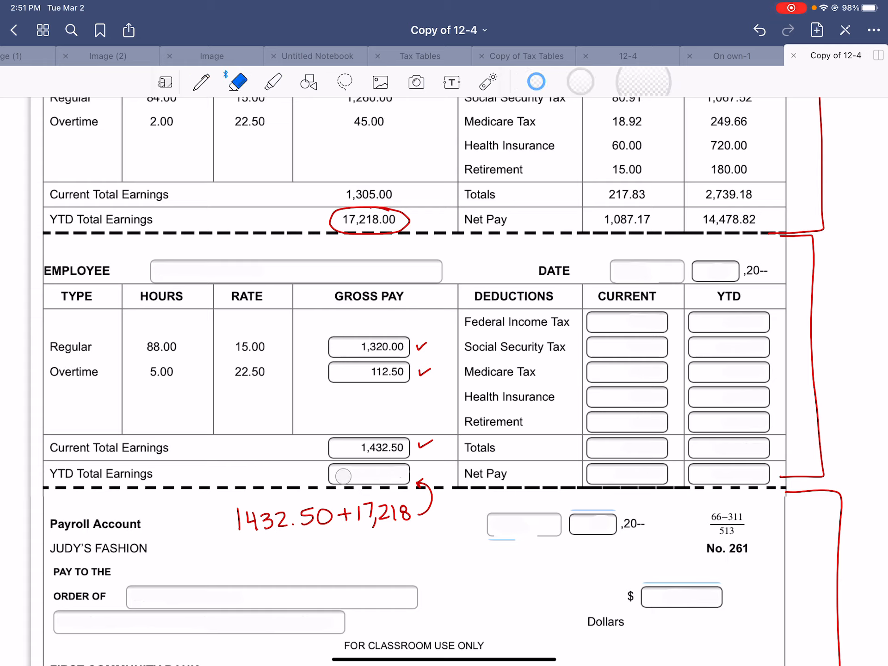
type("18,650.50")
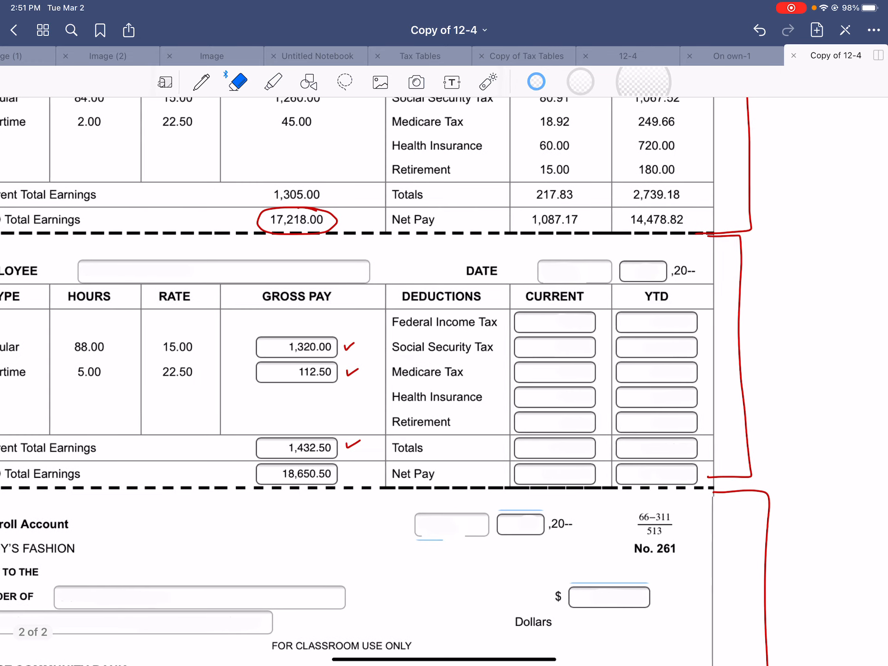
scroll("down", 3)
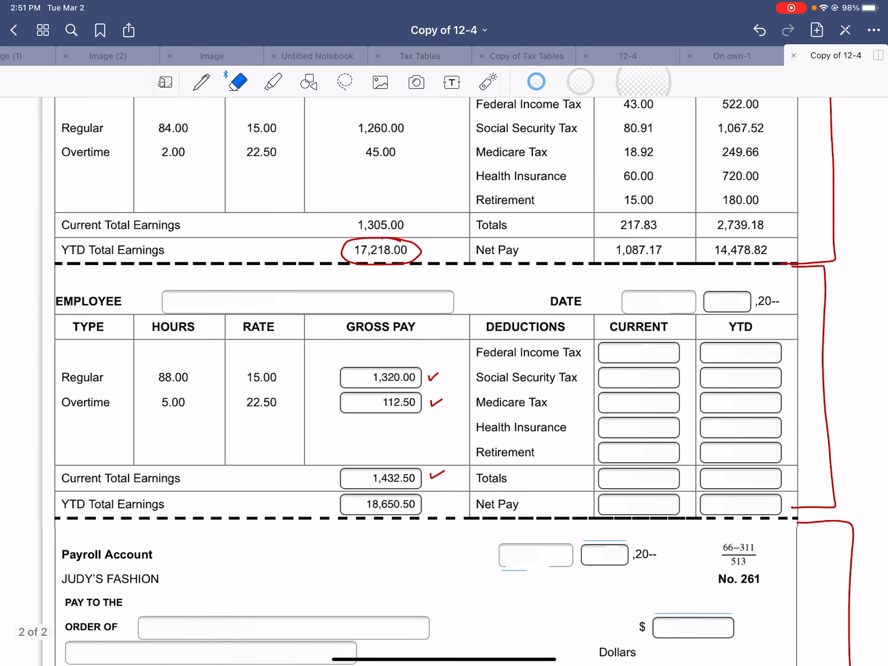
type("July")
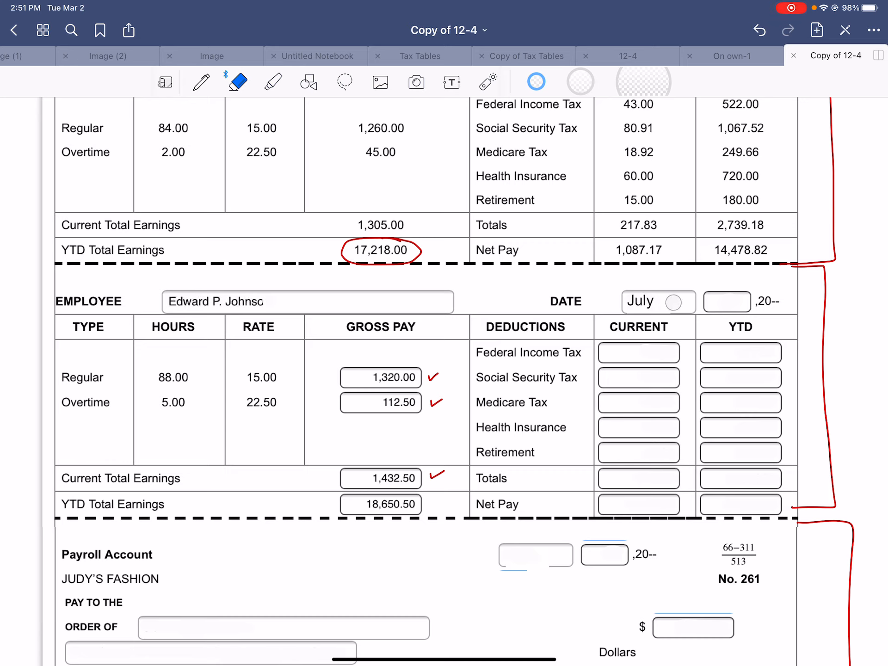
type("15")
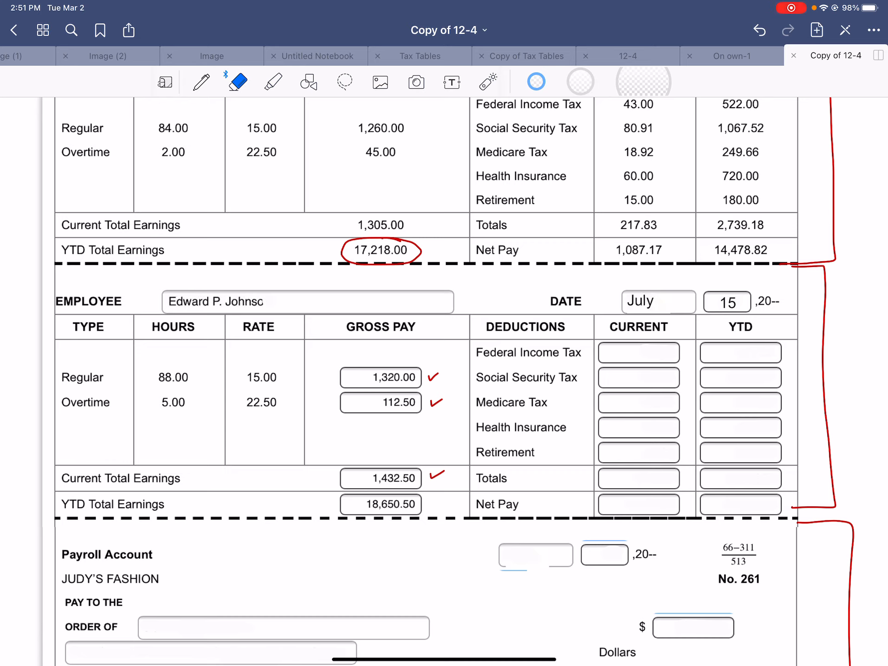
left_click(273, 81)
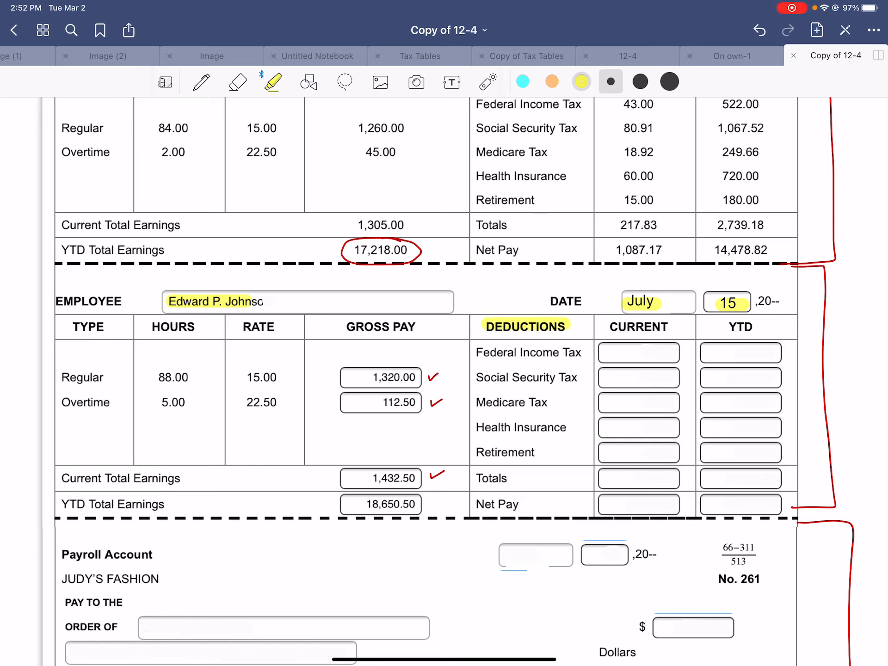
Highlight the CURRENT column and enter deductions from 61.00 to total 245.59, net pay 1,186.91.
scroll("down", 3)
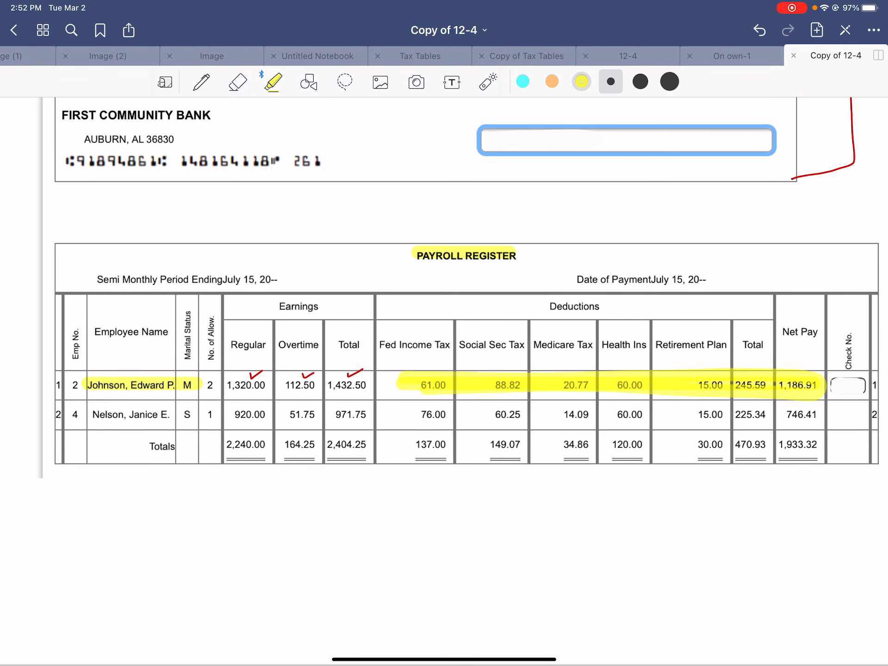
left_click_drag(396, 388, 815, 385)
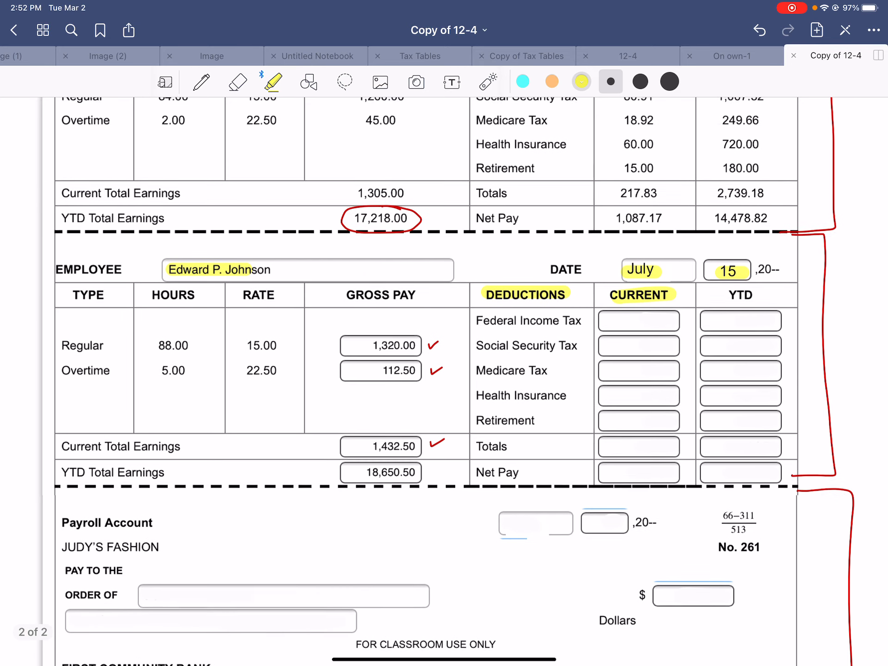
type("61.00")
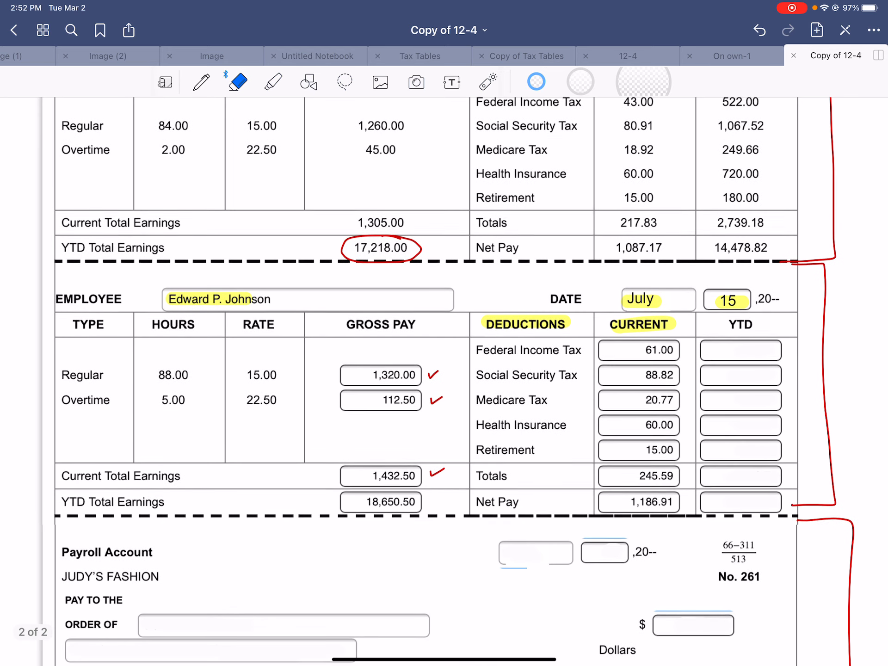
left_click(273, 81)
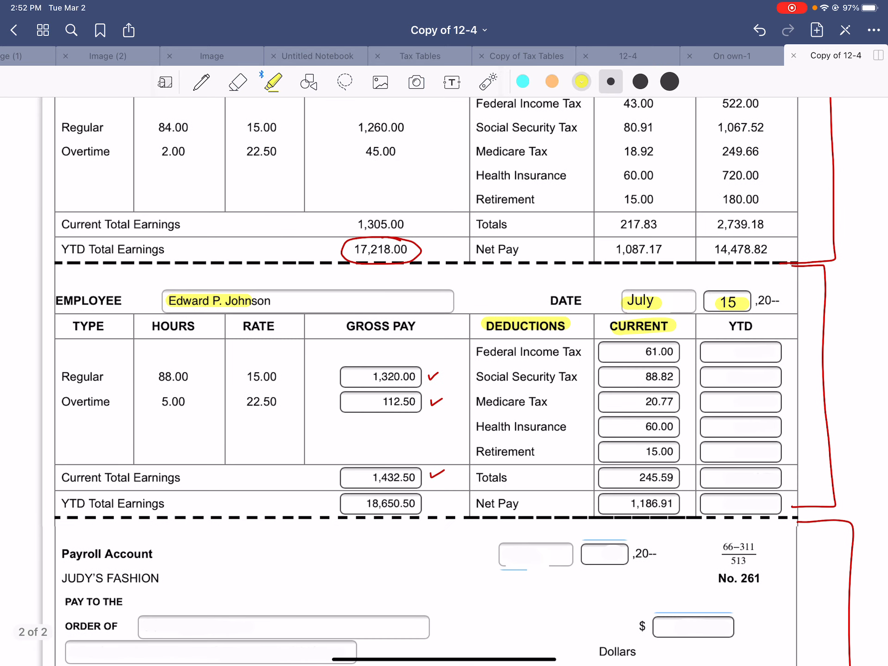
left_click_drag(792, 263, 827, 356)
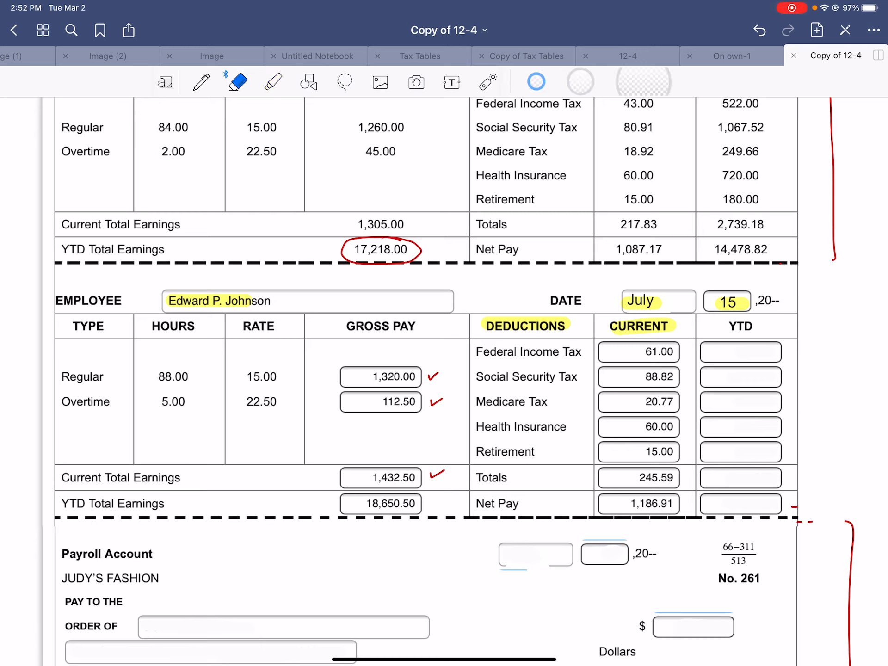
Highlight current federal tax 61.00 in light blue and enter YTD federal tax 583.00.
left_click(272, 81)
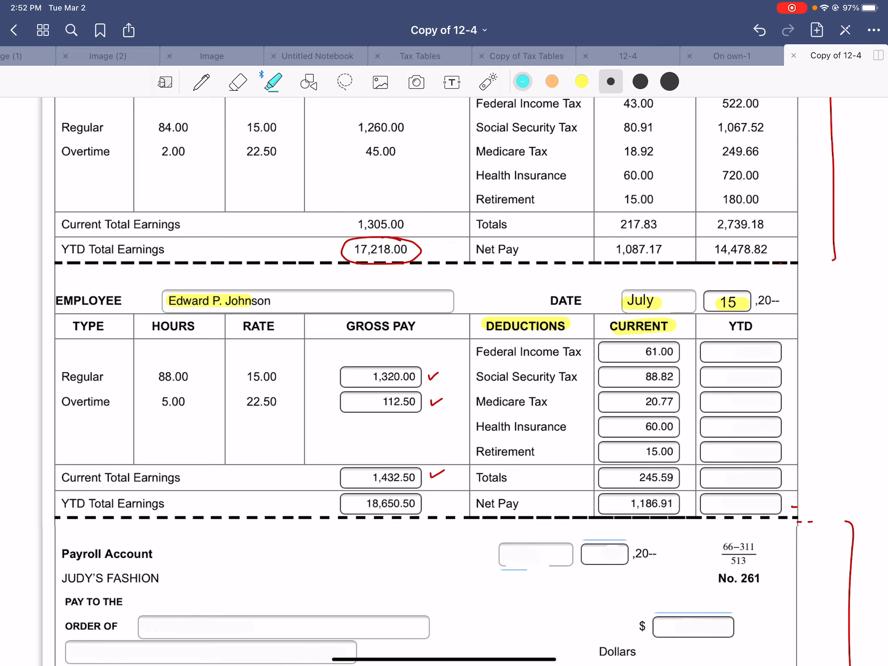
double_click(638, 351)
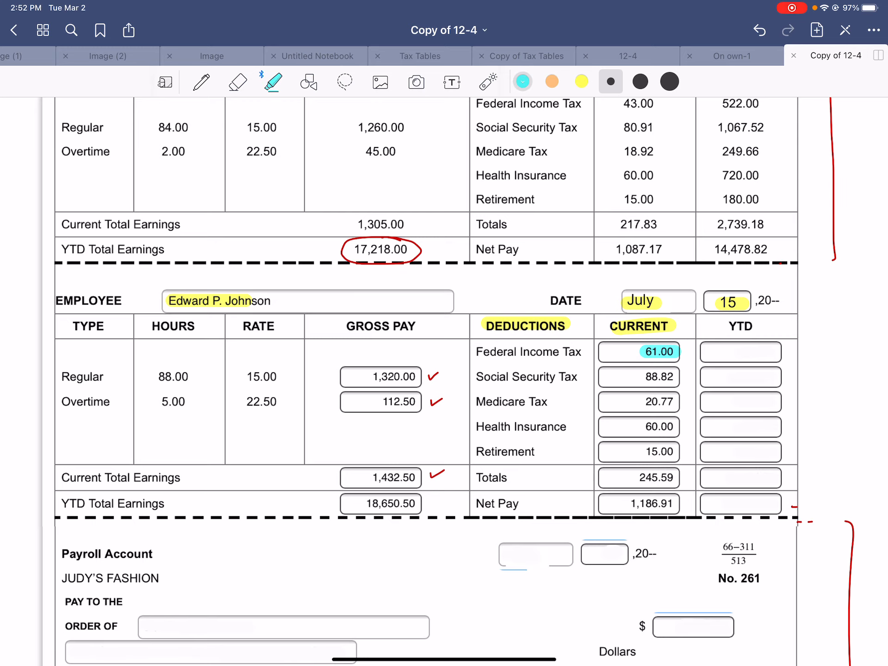
scroll("down", 3)
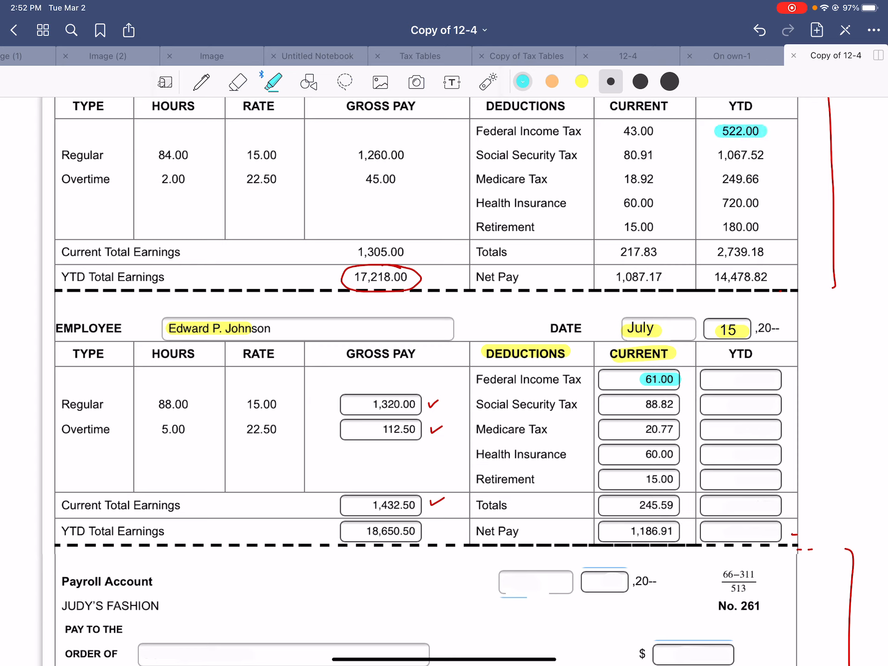
left_click(237, 81)
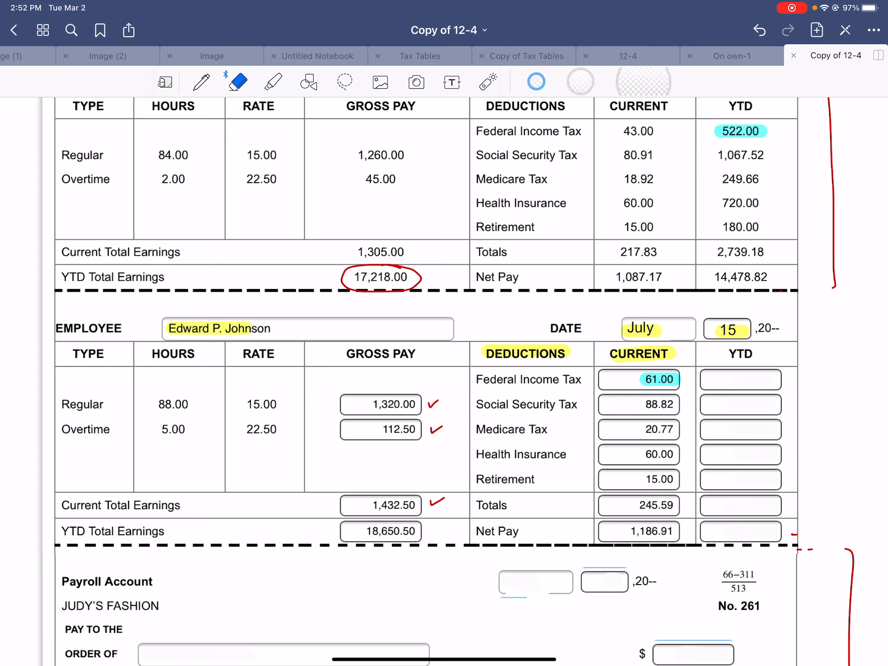
type("583.00")
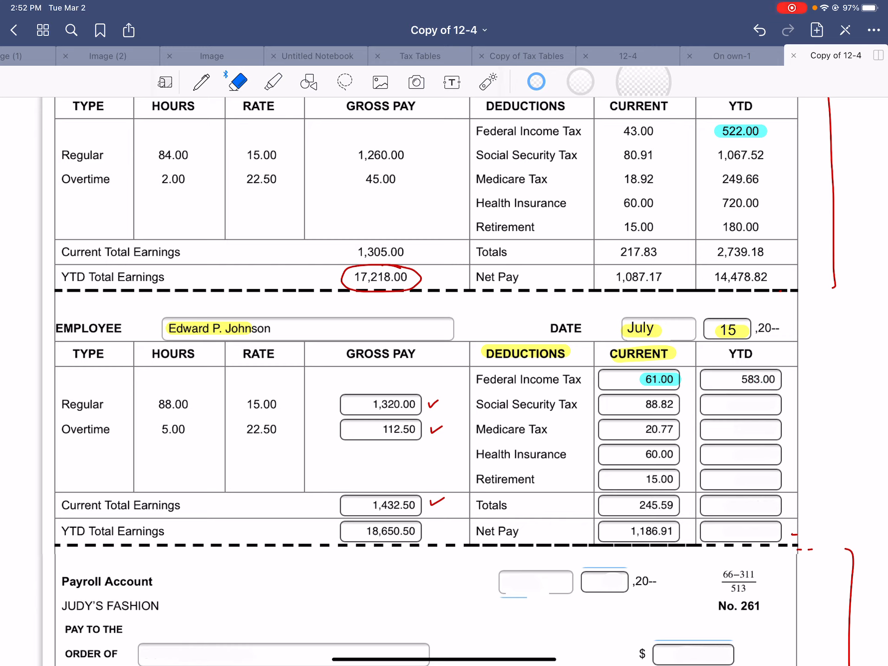
left_click(272, 82)
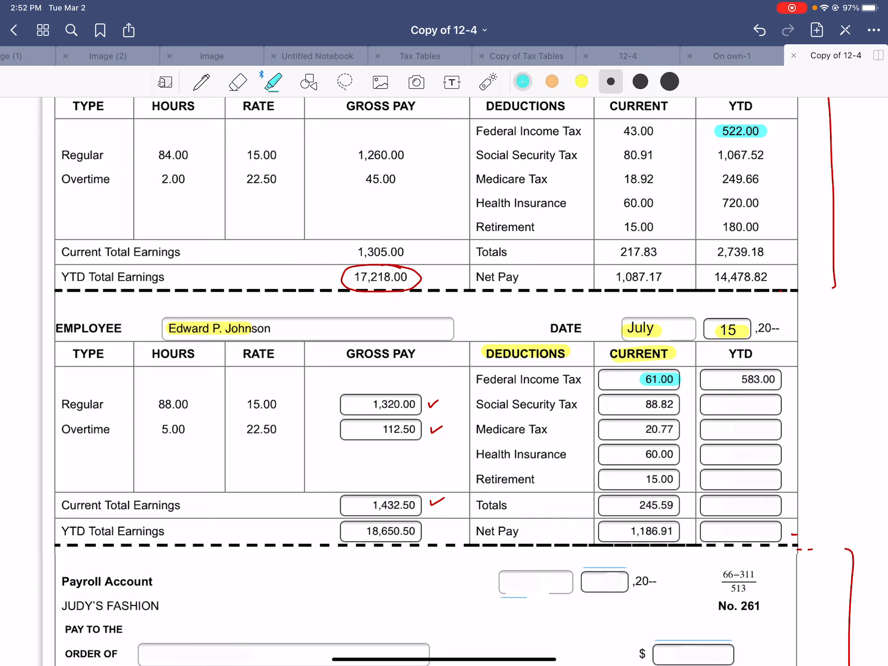
left_click(551, 81)
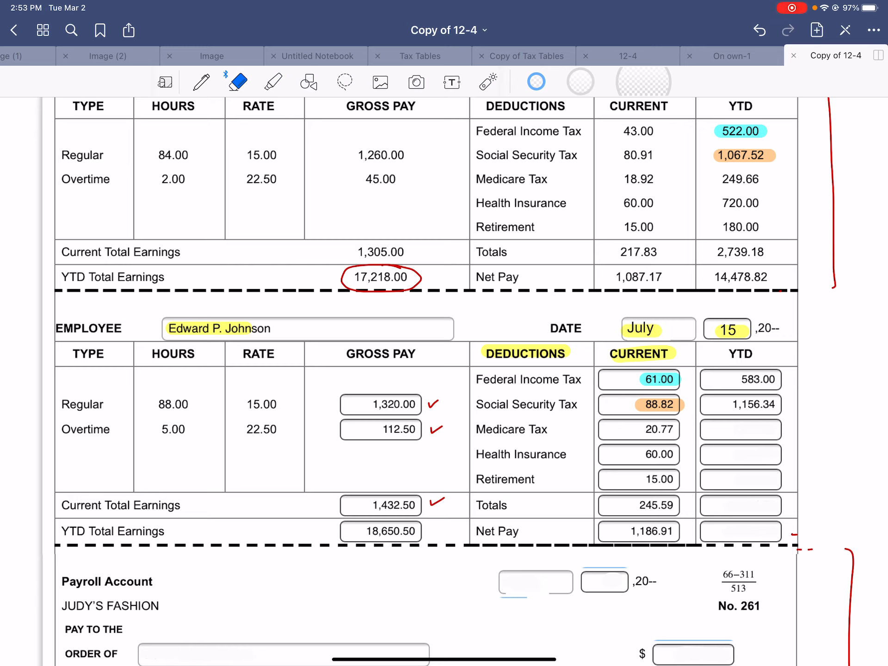
Highlight further matching deduction amounts, changing the highlighter colour to purple.
left_click(272, 81)
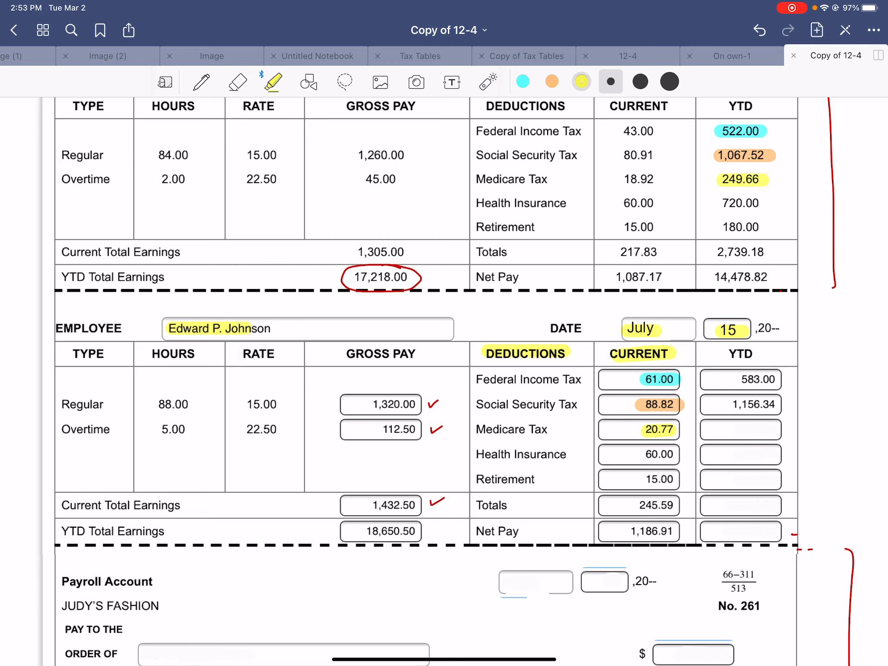
left_click(580, 81)
type("270.43")
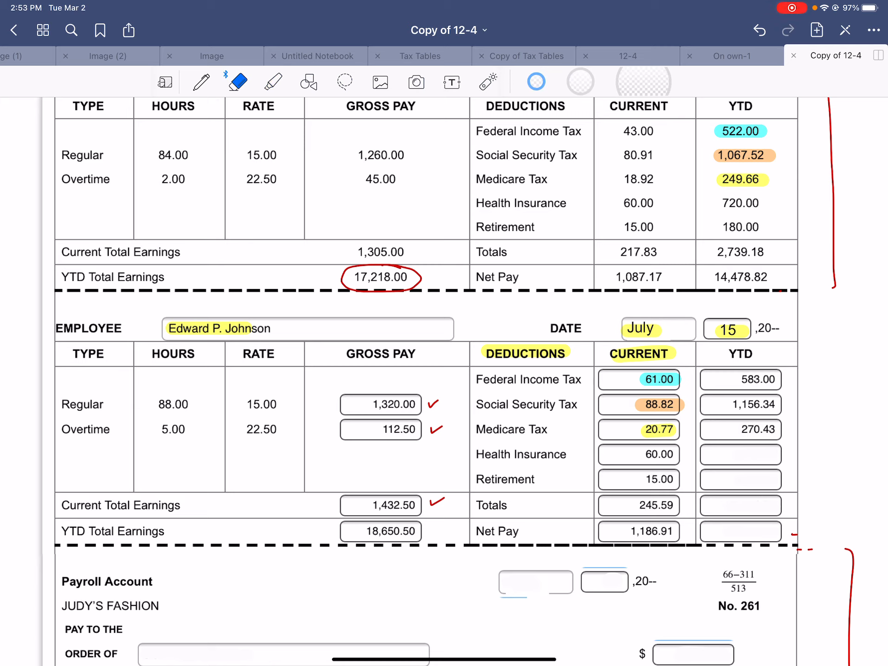
left_click(273, 81)
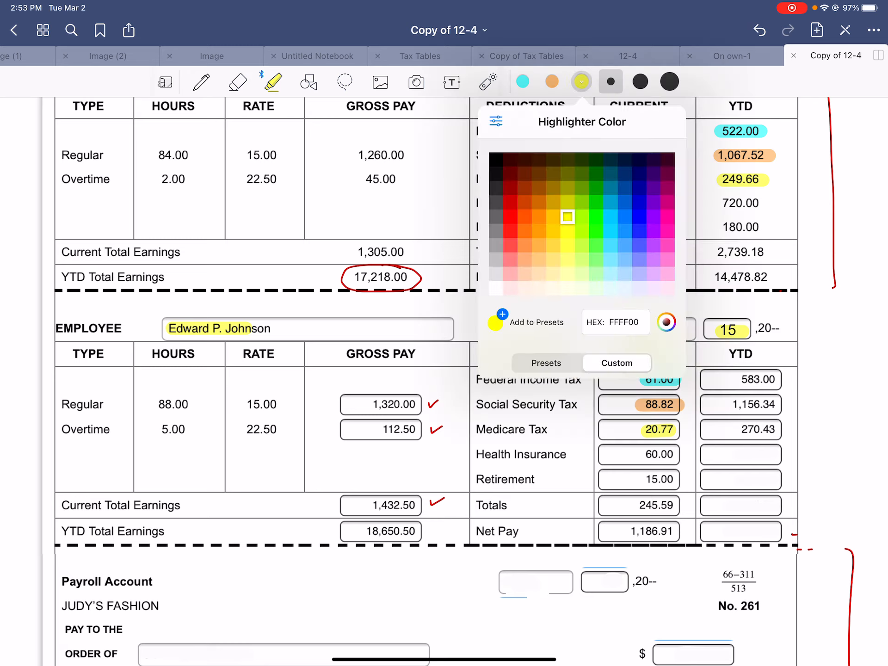
left_click(508, 202)
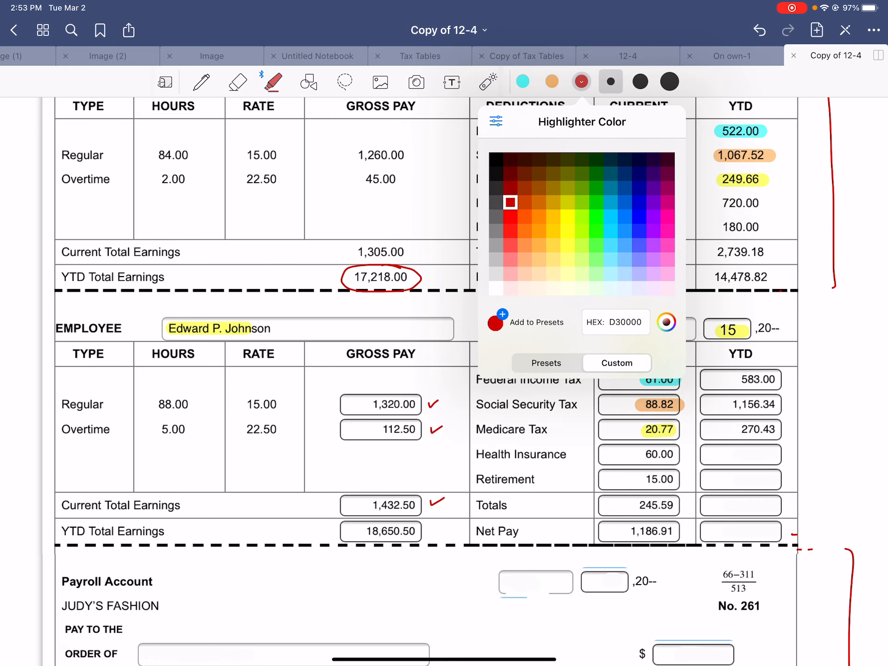
left_click(652, 260)
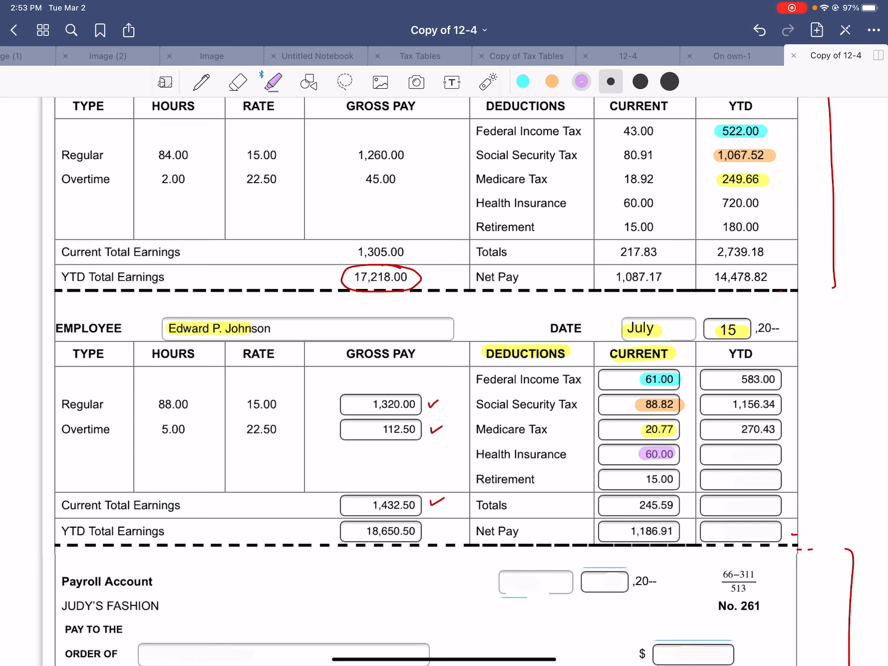
left_click(743, 203)
type("195")
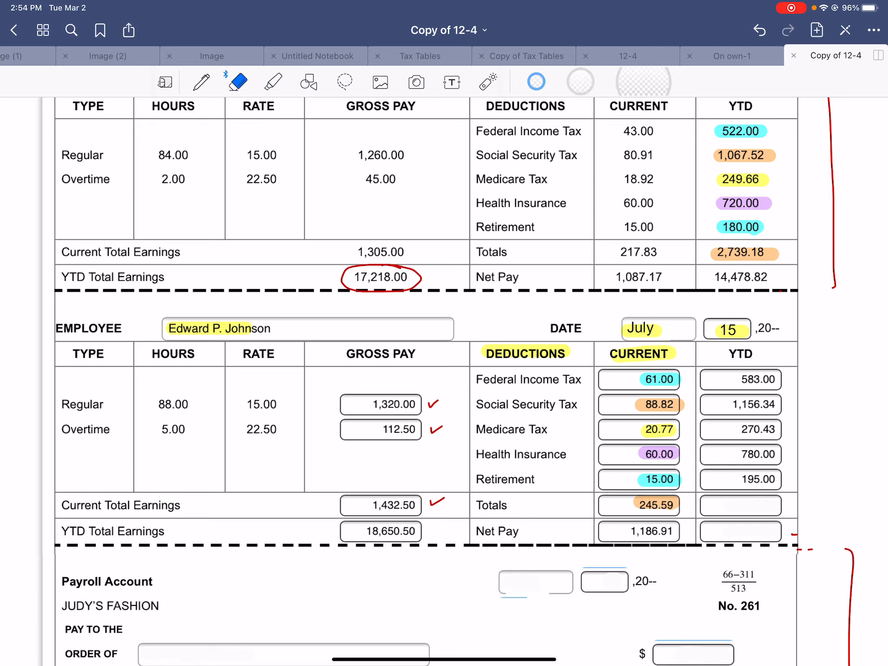
Enter YTD total deductions 2,984.77 and YTD net pay 15,665.73.
type("2,984.77")
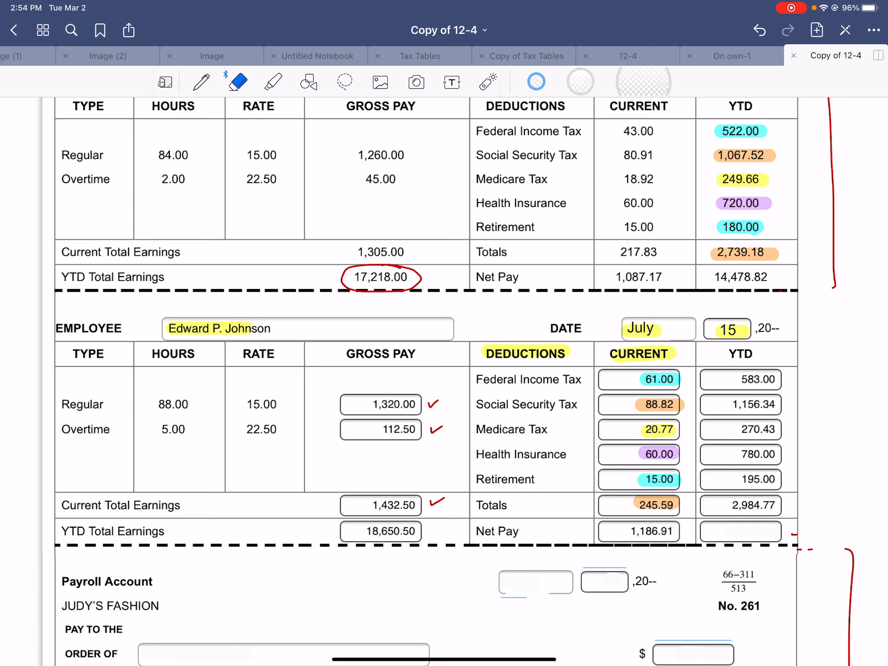
left_click(273, 81)
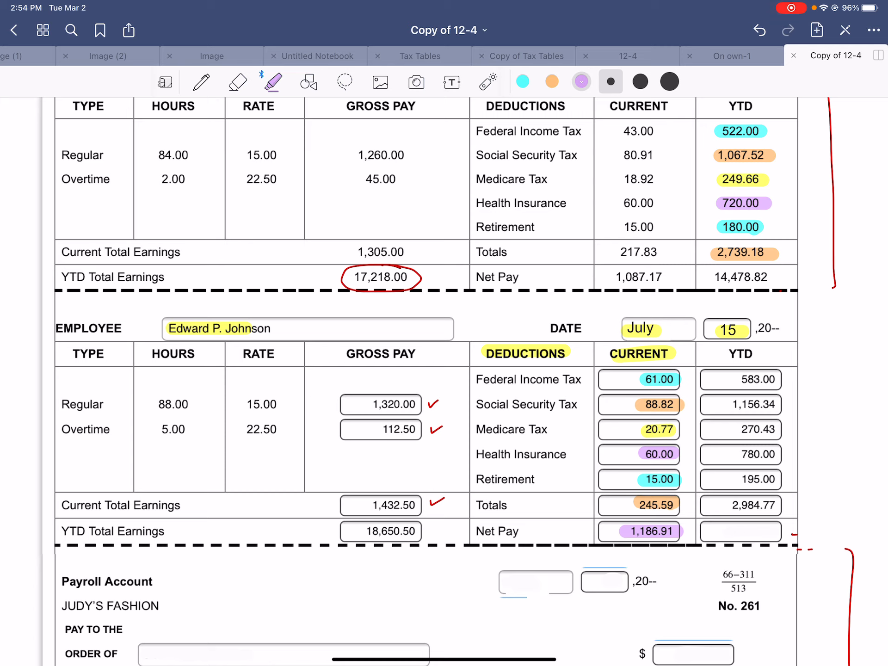
left_click(237, 82)
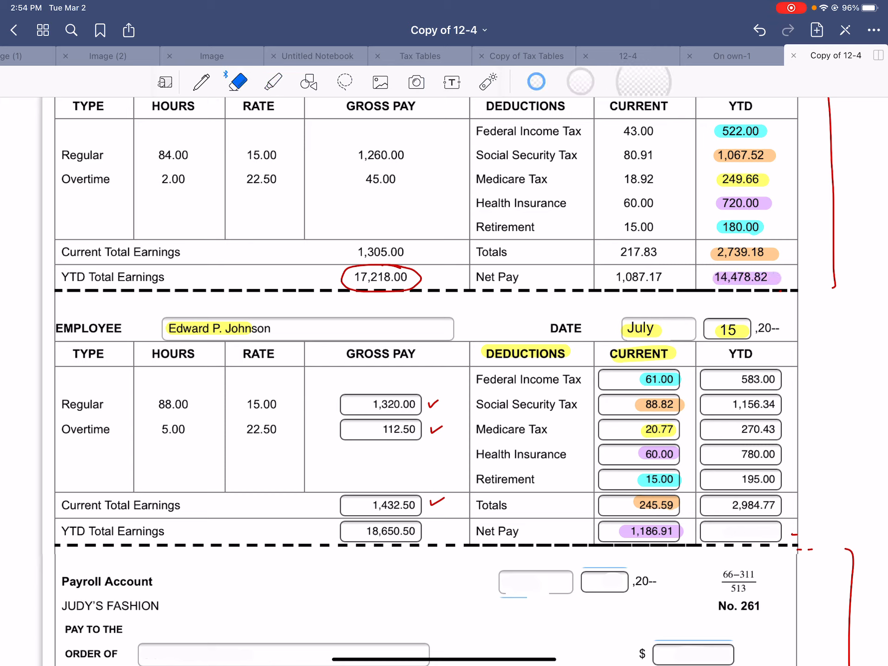
type("15,665.73")
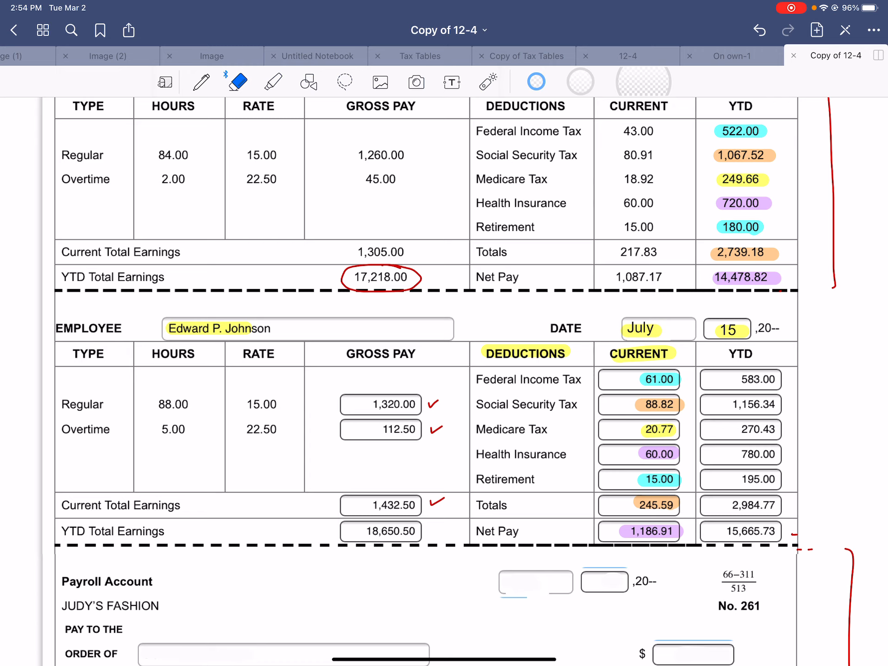
Enter 1,186.91 as the check's dollar amount.
scroll("down", 3)
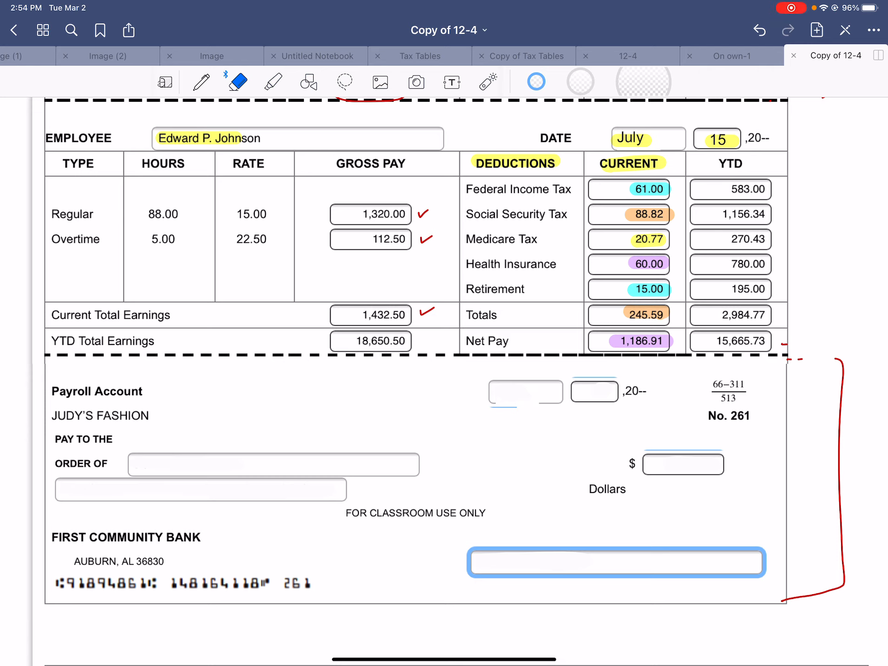
left_click(236, 82)
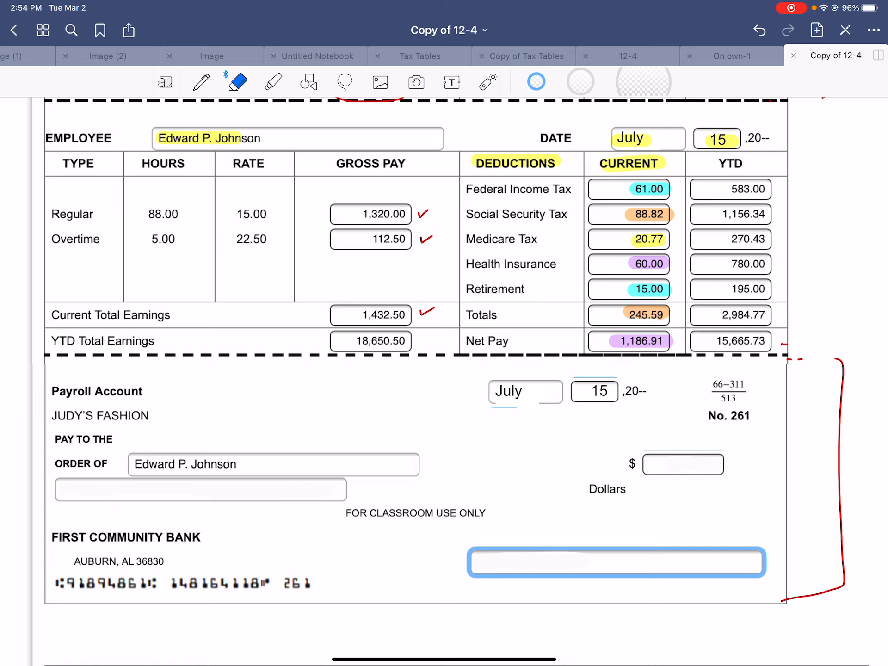
type("1,186.91")
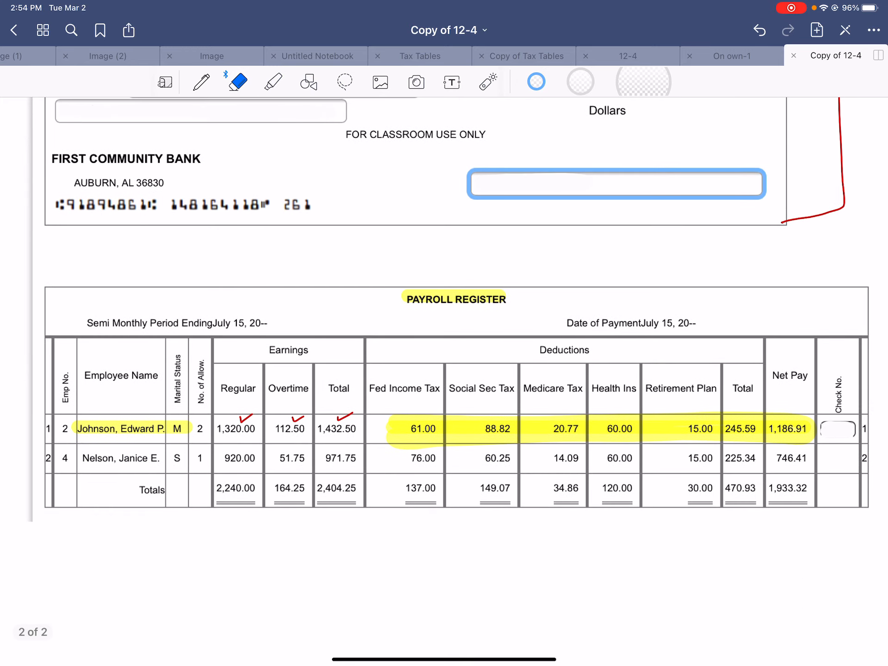
Circle the 1,186.91 net pay on the stub in red ink.
left_click(201, 81)
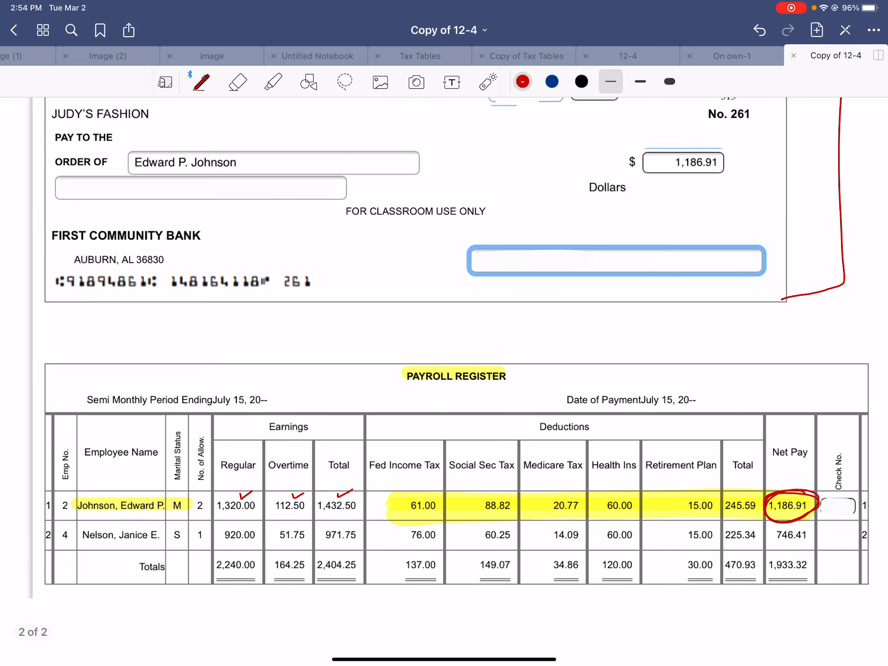
scroll("down", 3)
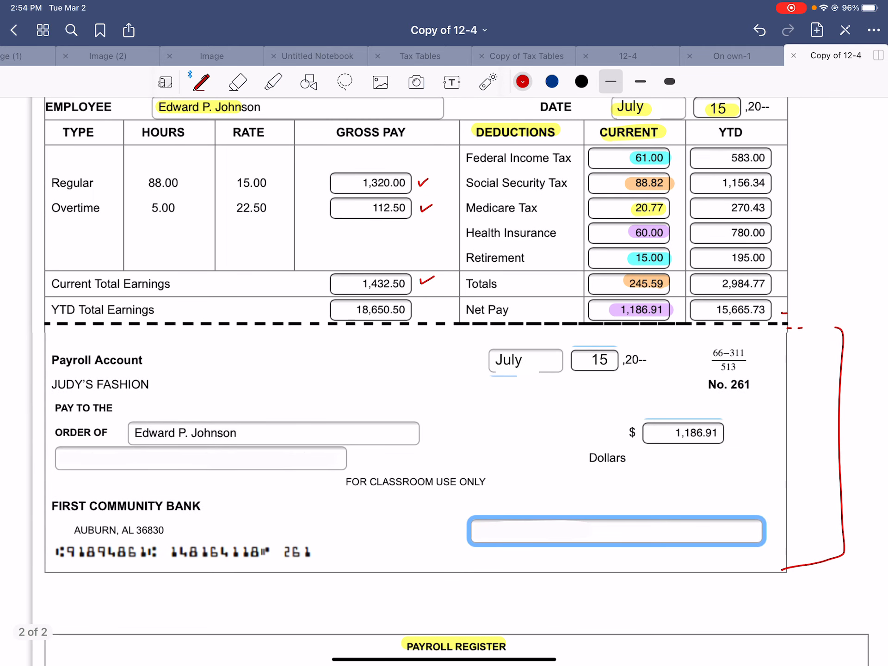
left_click_drag(595, 310, 668, 310)
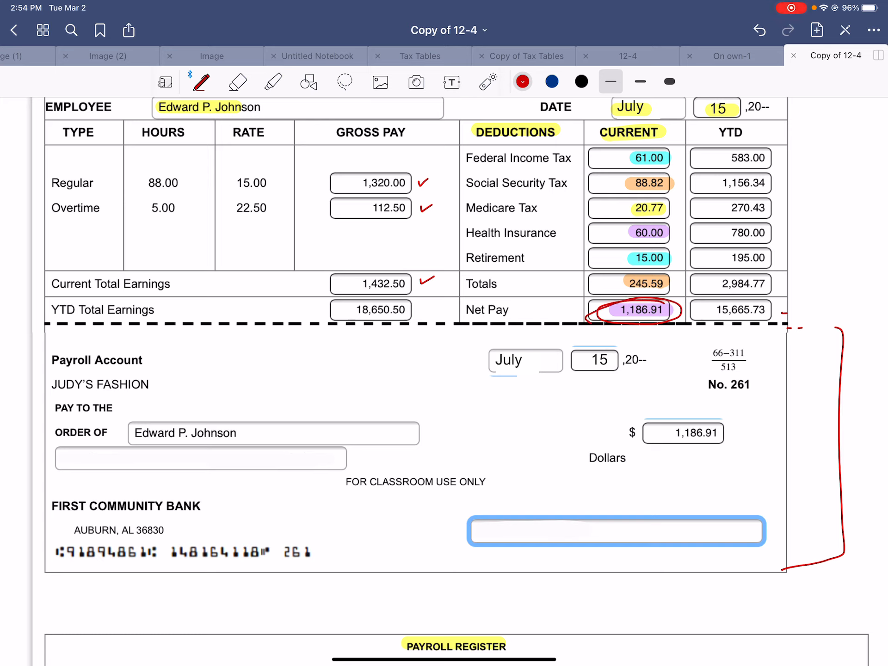
left_click(237, 82)
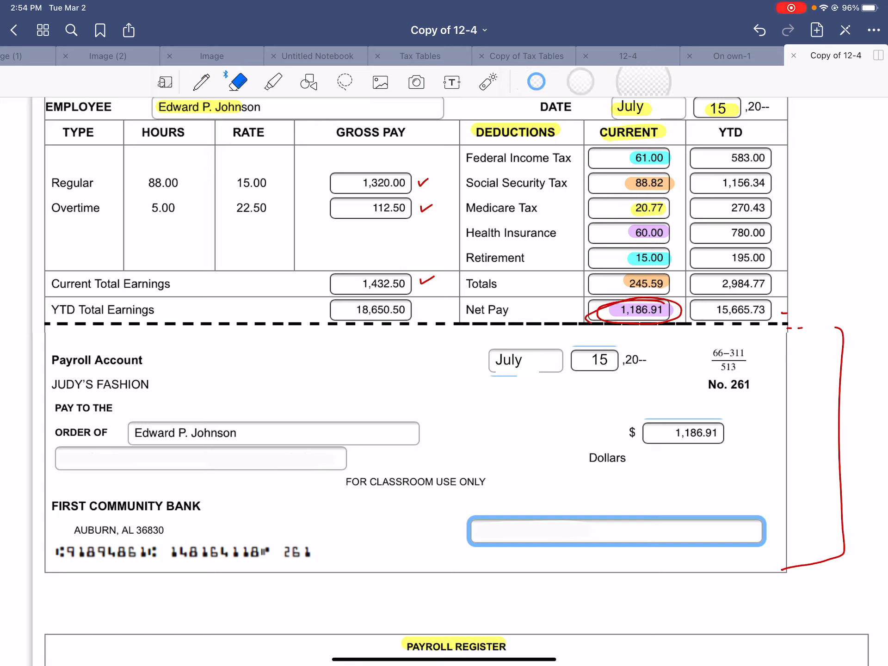
Write 'One thousand one hundred eighty-six and 91/100' and sign 'ManagerSignature' on the check.
type("One thousand one hundred eighty-six and 91/100")
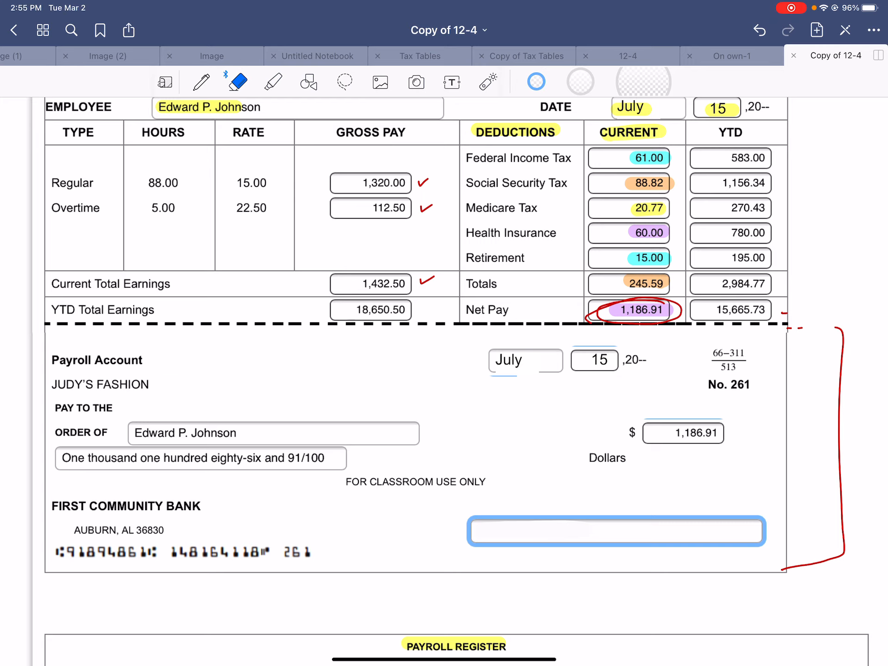
type("ManagerSignature")
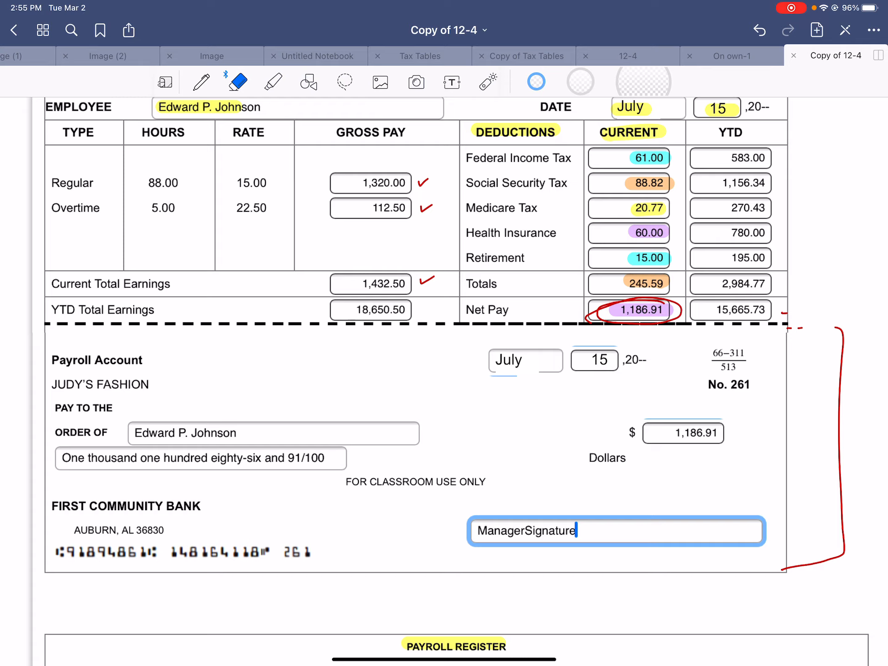
left_click(200, 81)
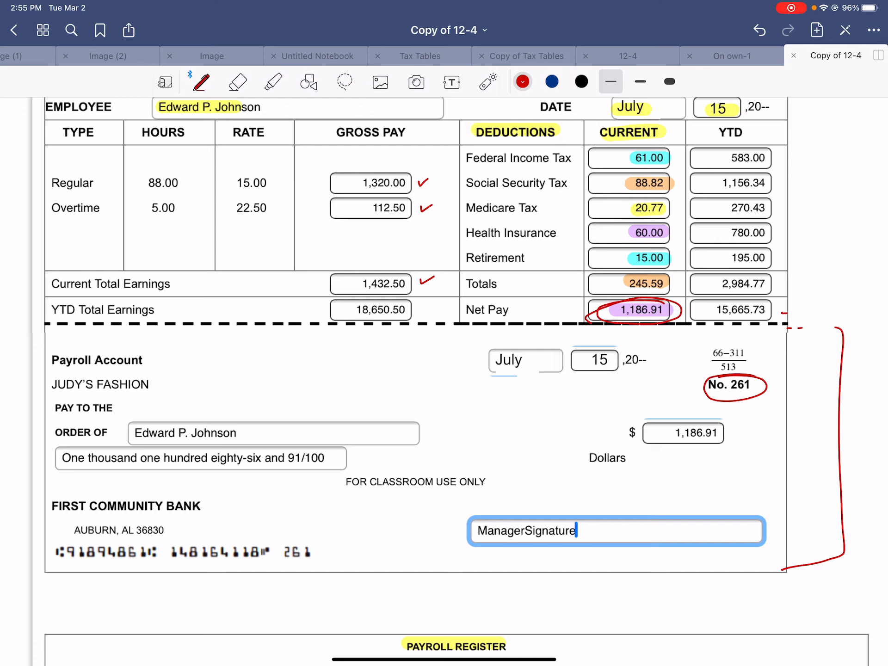
Record check No. 261 in Johnson's register row and erase the earlier highlights and circles.
scroll("down", 3)
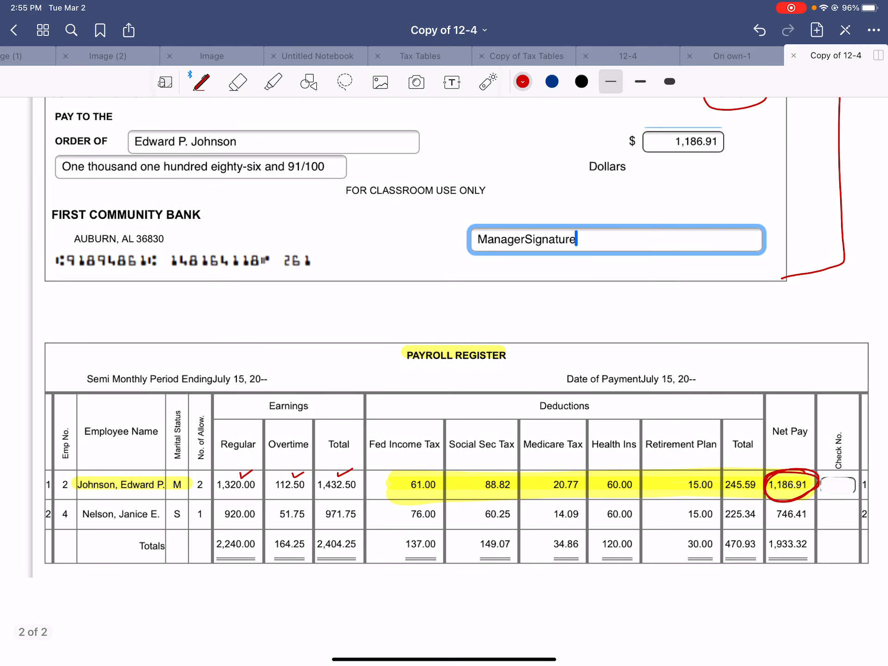
left_click(273, 81)
type("261")
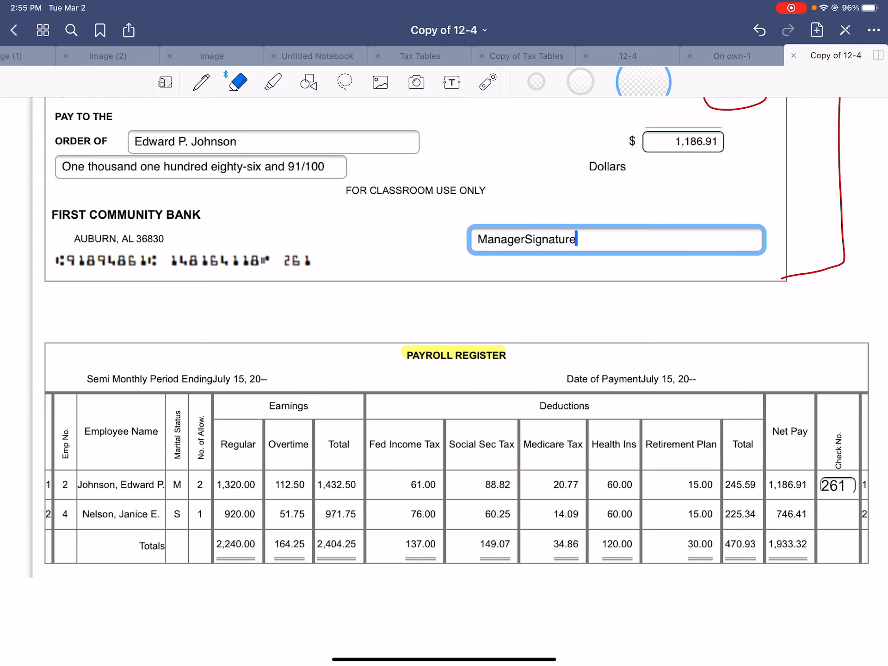
left_click(236, 81)
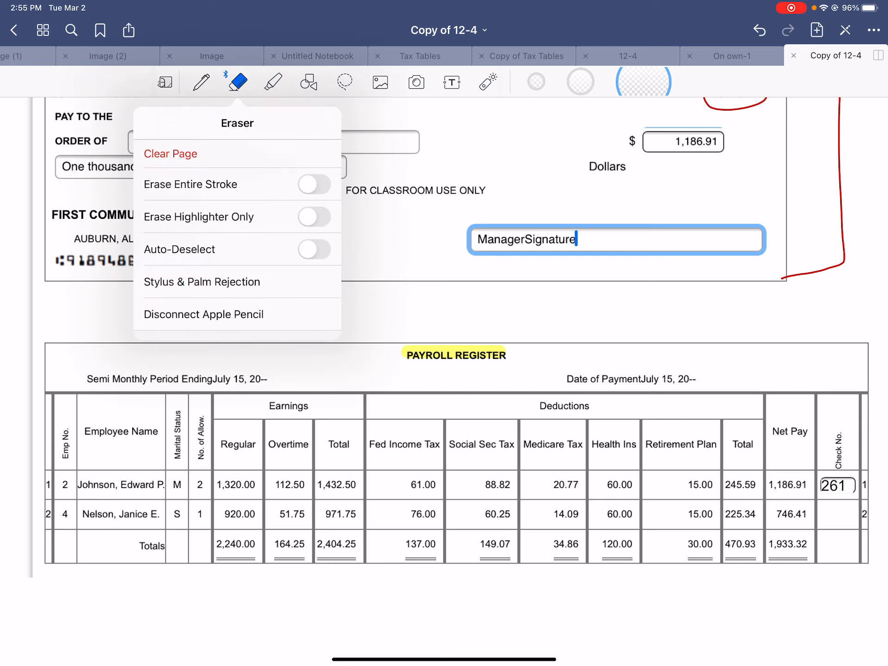
left_click(272, 82)
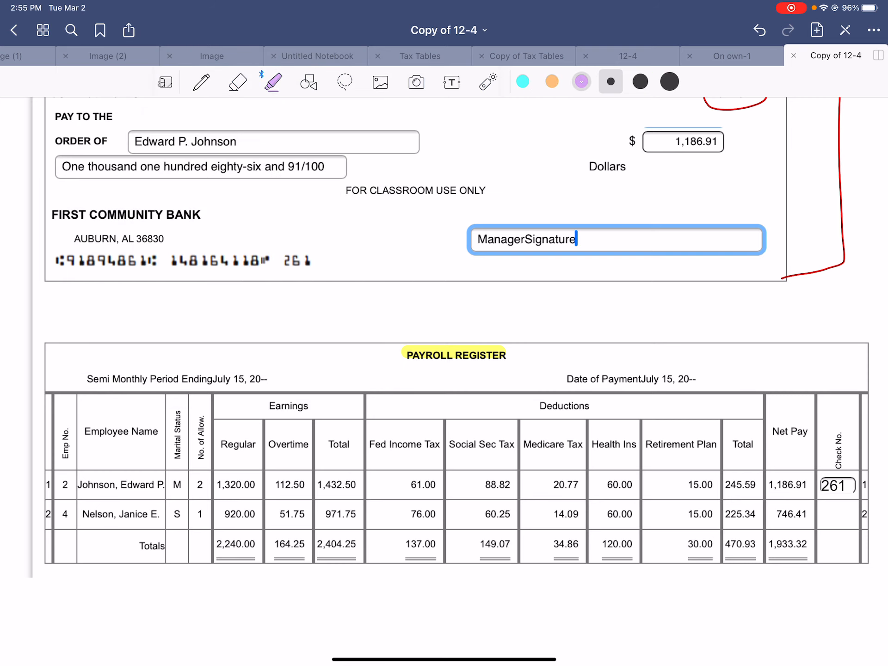